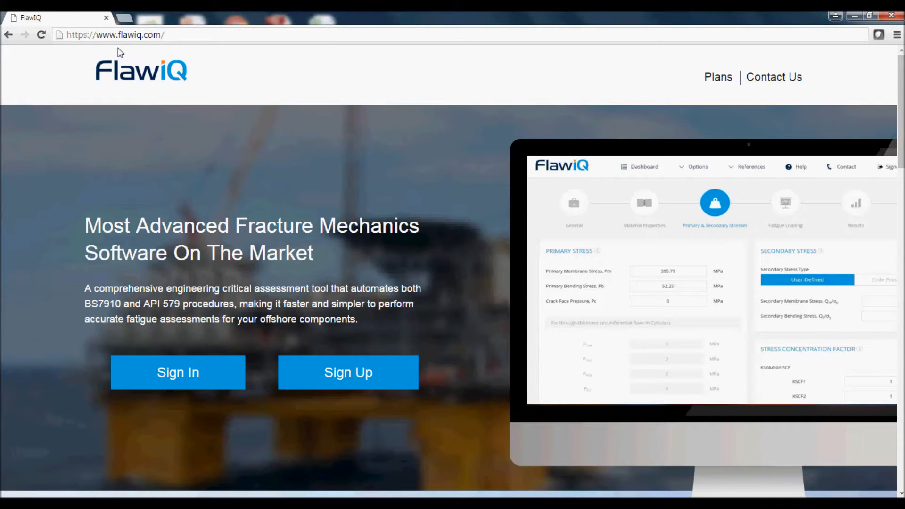
{"action": "mouse_move", "coordinate": [207, 110]}
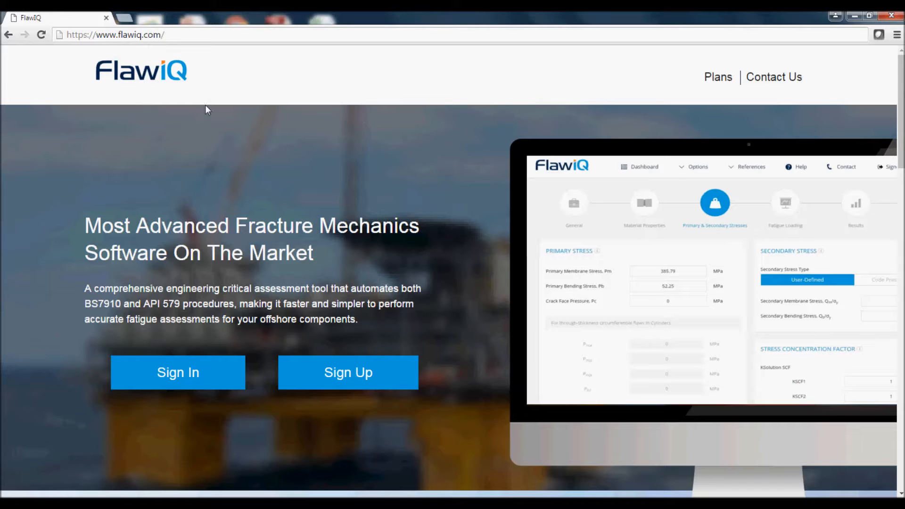
{"action": "mouse_move", "coordinate": [303, 380]}
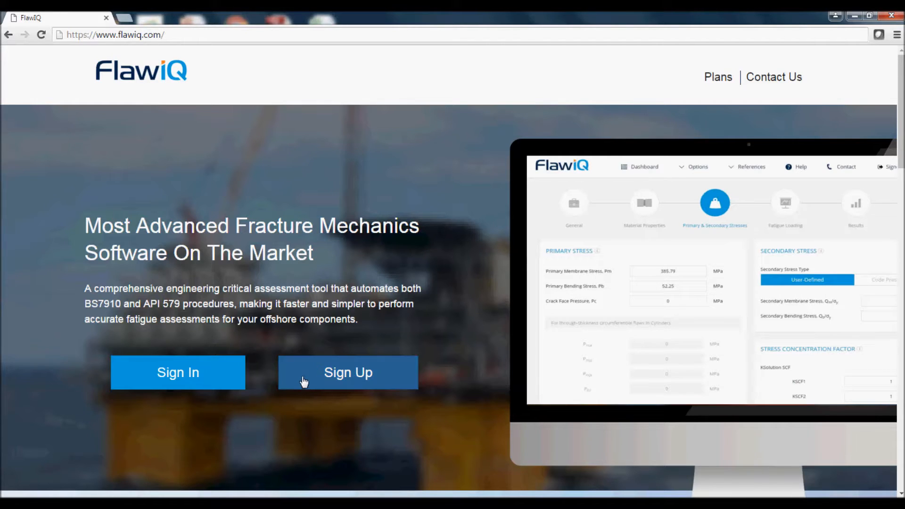
{"action": "left_click", "coordinate": [347, 372]}
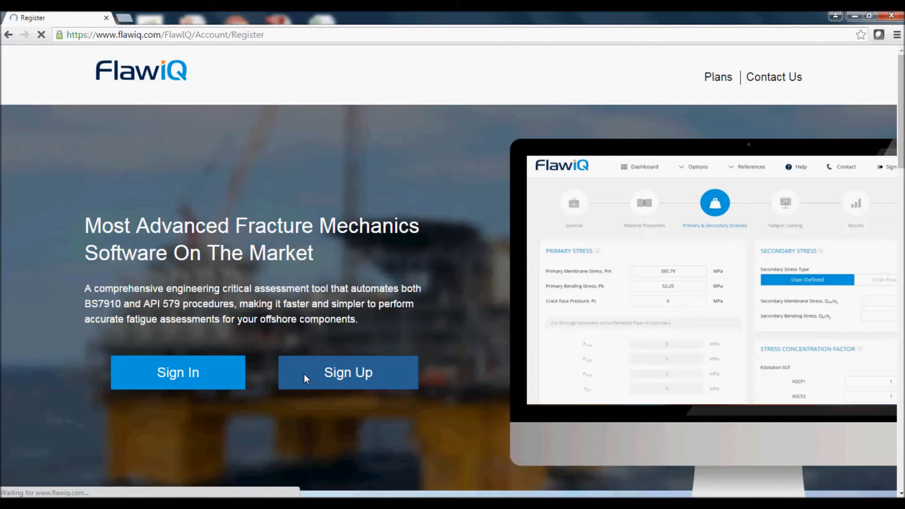
{"action": "left_click", "coordinate": [348, 372]}
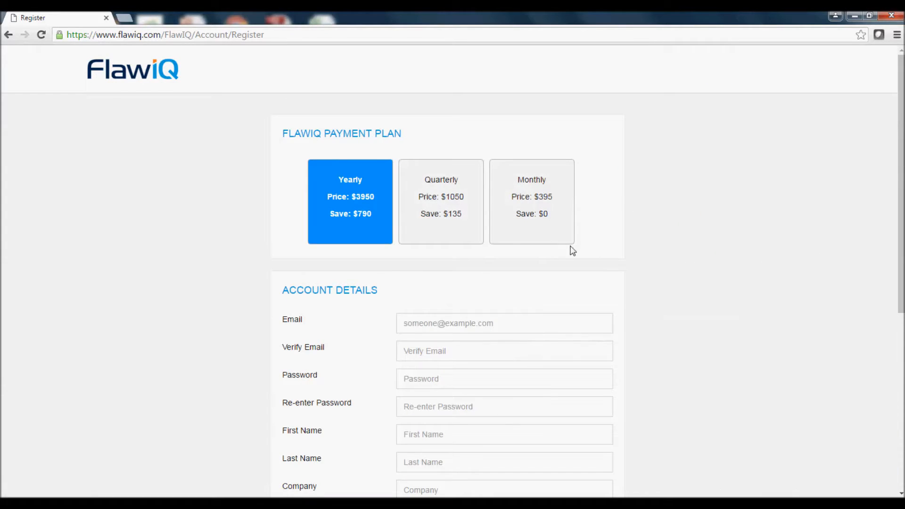
{"action": "mouse_move", "coordinate": [606, 248]}
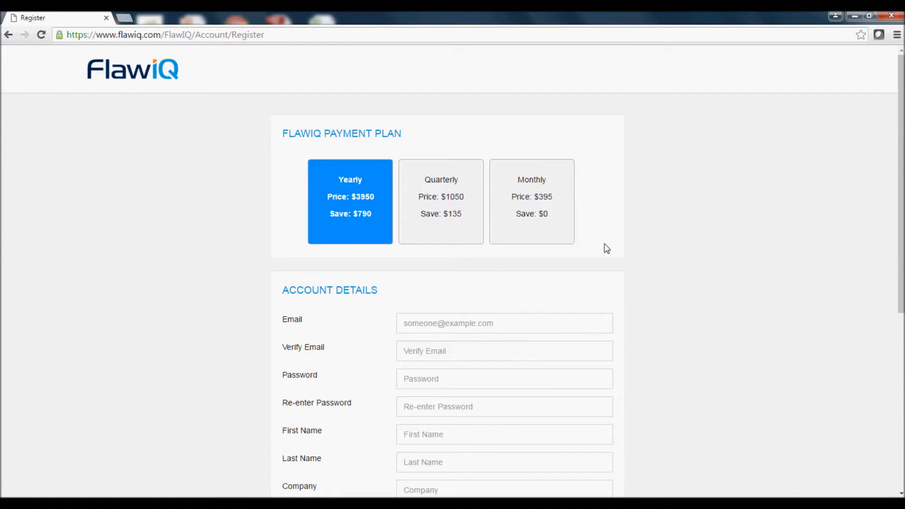
{"action": "mouse_move", "coordinate": [718, 224]}
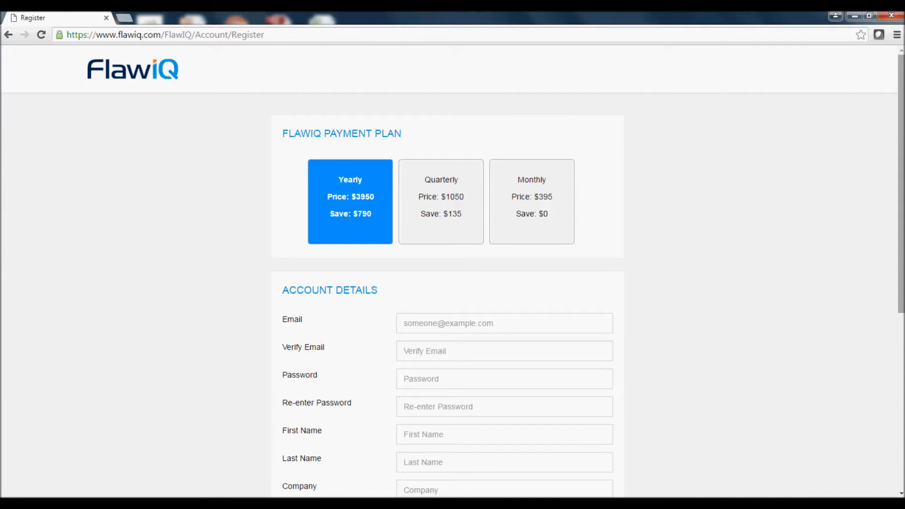
{"action": "scroll", "scroll_direction": "down", "scroll_amount": 3}
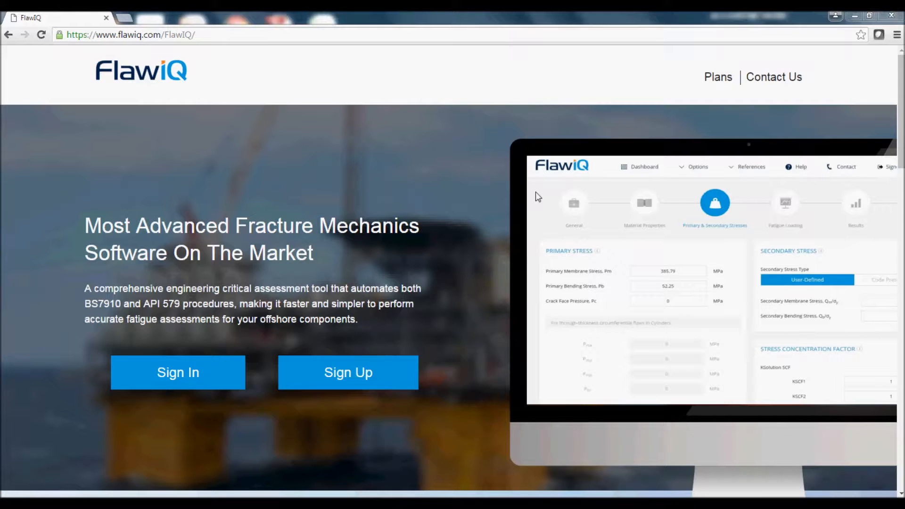
{"action": "mouse_move", "coordinate": [277, 334]}
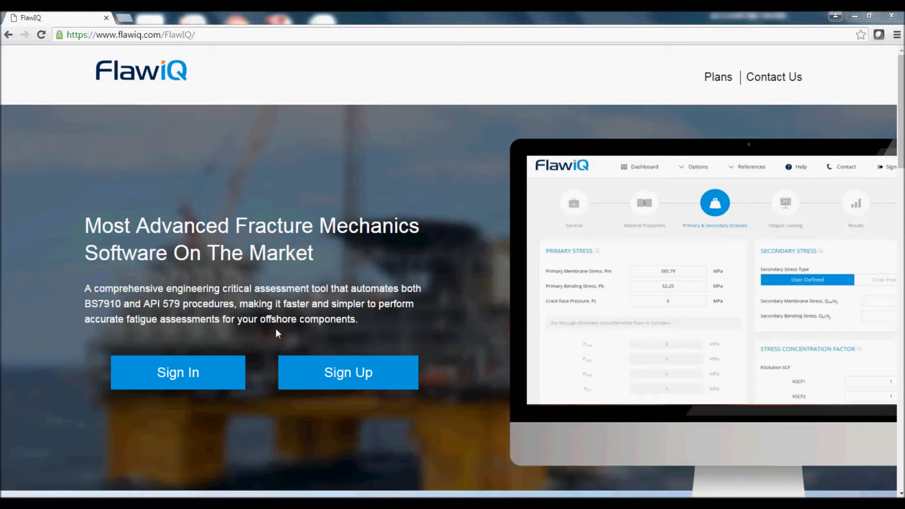
{"action": "left_click", "coordinate": [178, 372]}
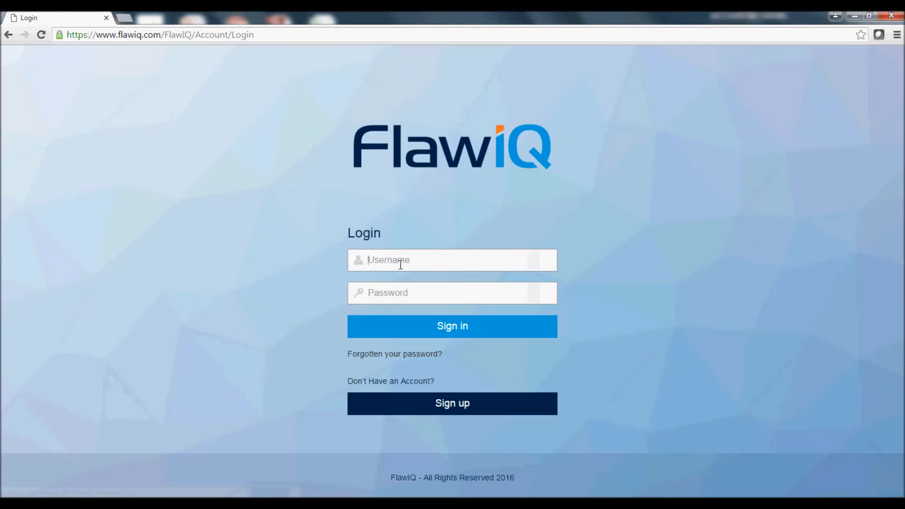
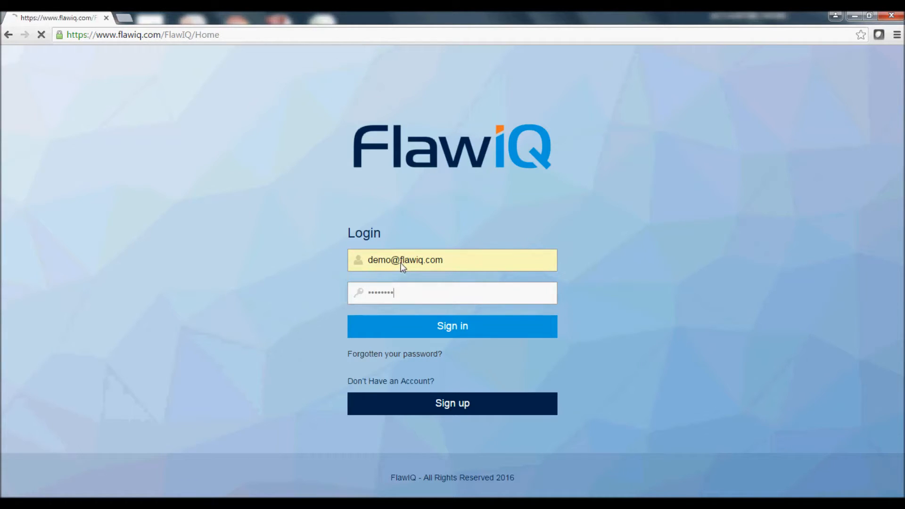
{"action": "left_click", "coordinate": [452, 326]}
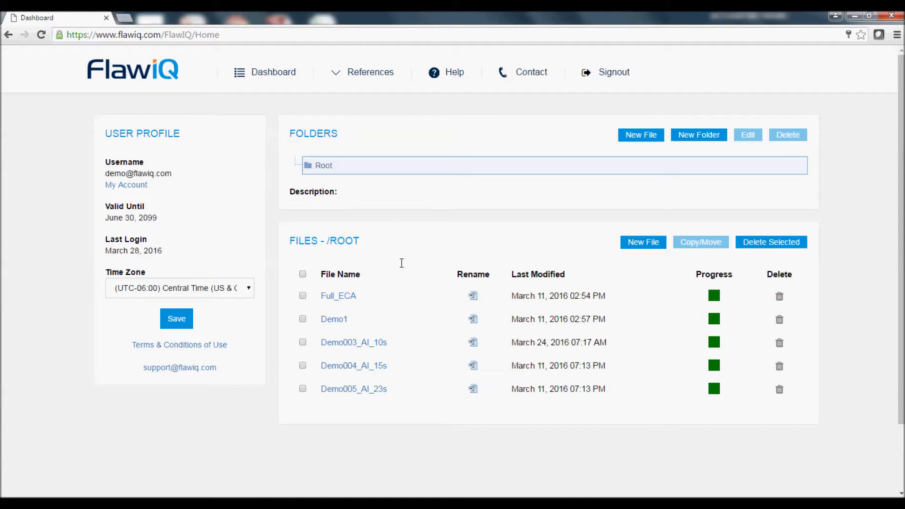
{"action": "mouse_move", "coordinate": [252, 130]}
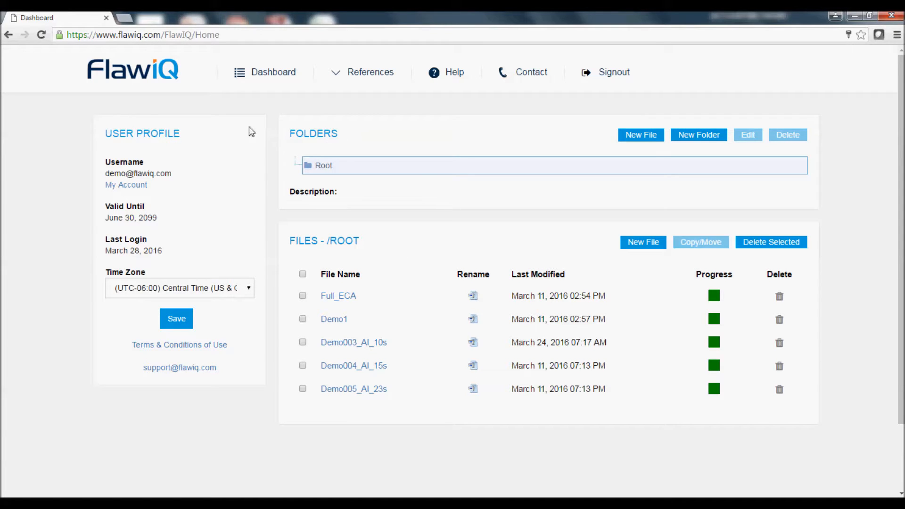
{"action": "mouse_move", "coordinate": [389, 226]}
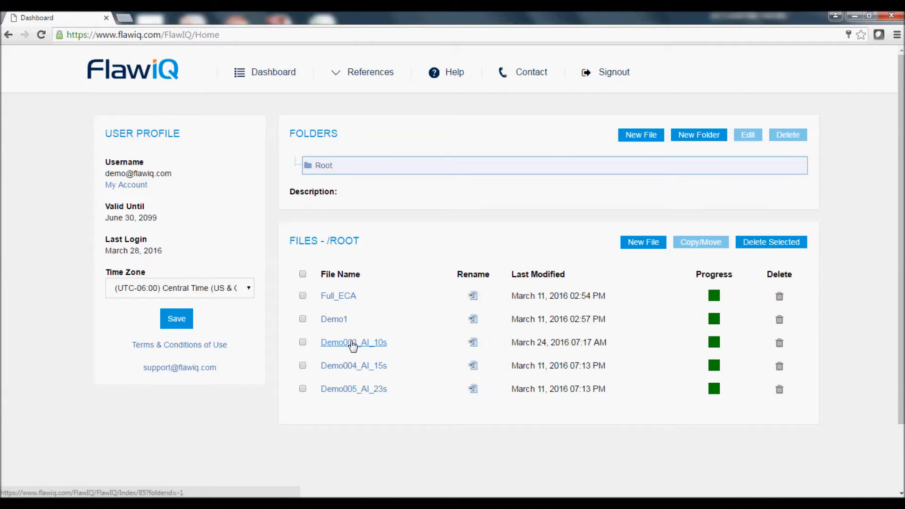
Open the Demo003_AI_10s file from the Files list on its General tab
{"action": "left_click", "coordinate": [353, 342]}
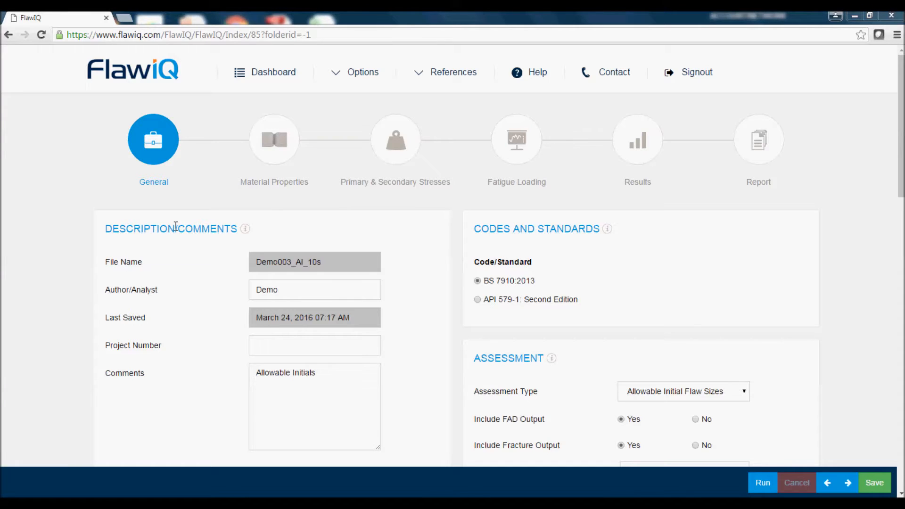
{"action": "mouse_move", "coordinate": [160, 204]}
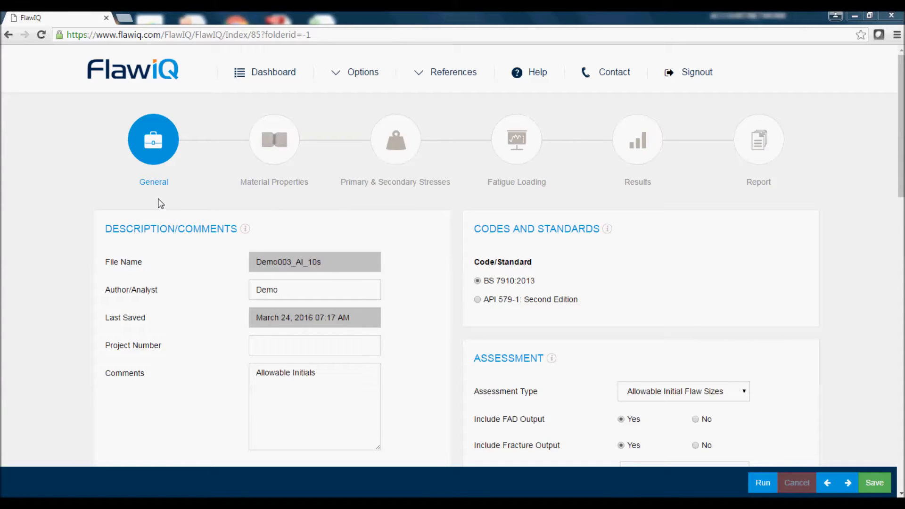
{"action": "mouse_move", "coordinate": [282, 206]}
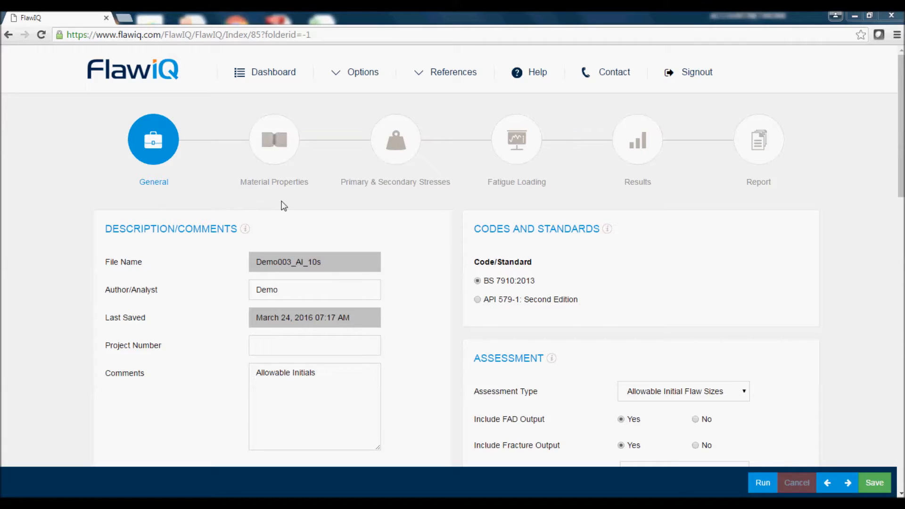
{"action": "mouse_move", "coordinate": [398, 205]}
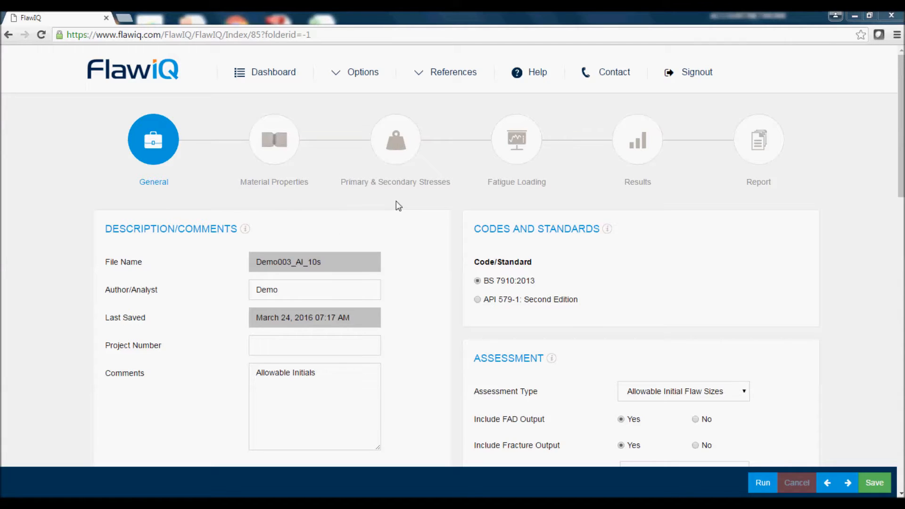
{"action": "mouse_move", "coordinate": [437, 219]}
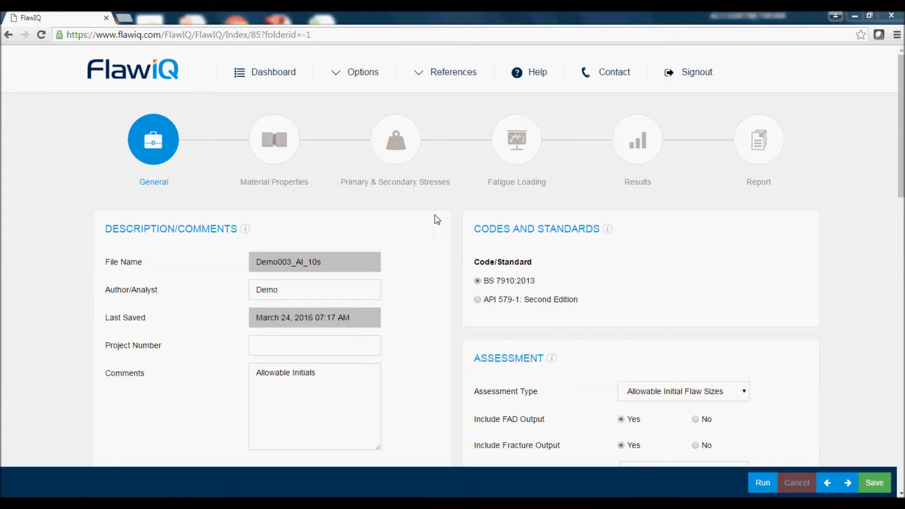
{"action": "mouse_move", "coordinate": [508, 206]}
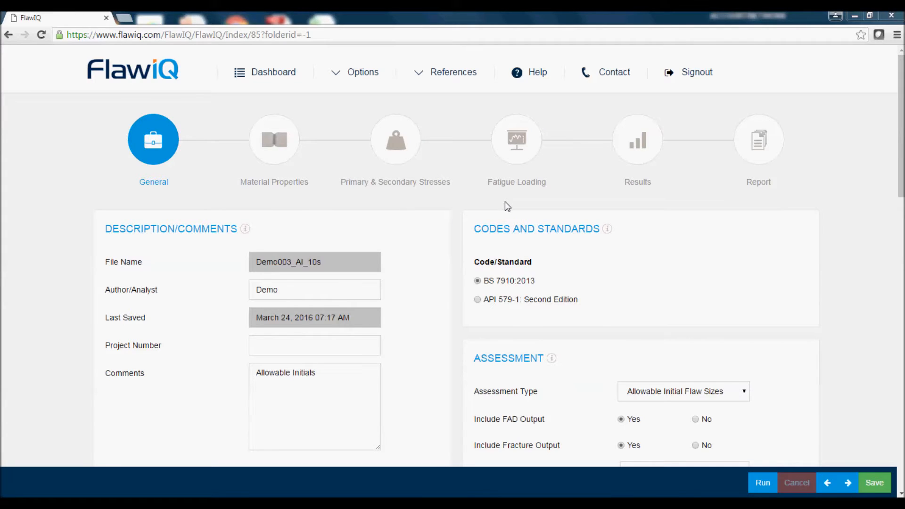
{"action": "mouse_move", "coordinate": [645, 202]}
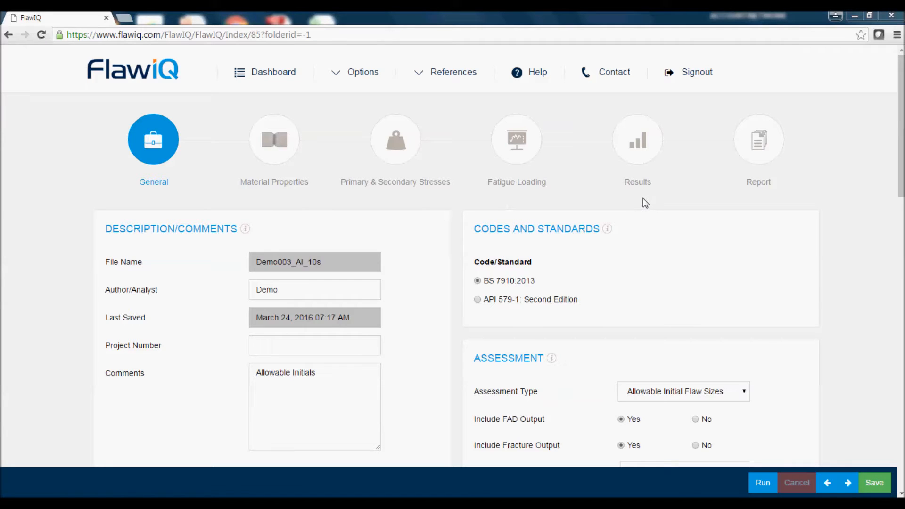
{"action": "mouse_move", "coordinate": [773, 206]}
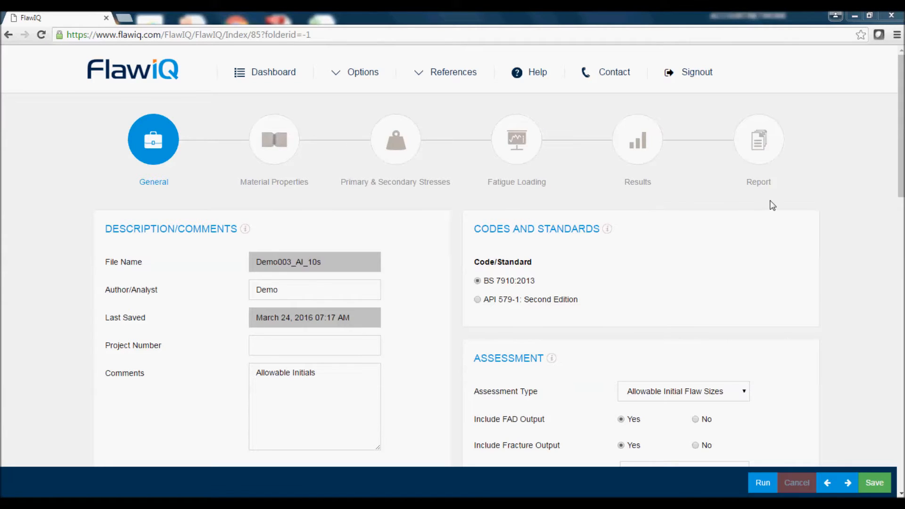
{"action": "mouse_move", "coordinate": [528, 198]}
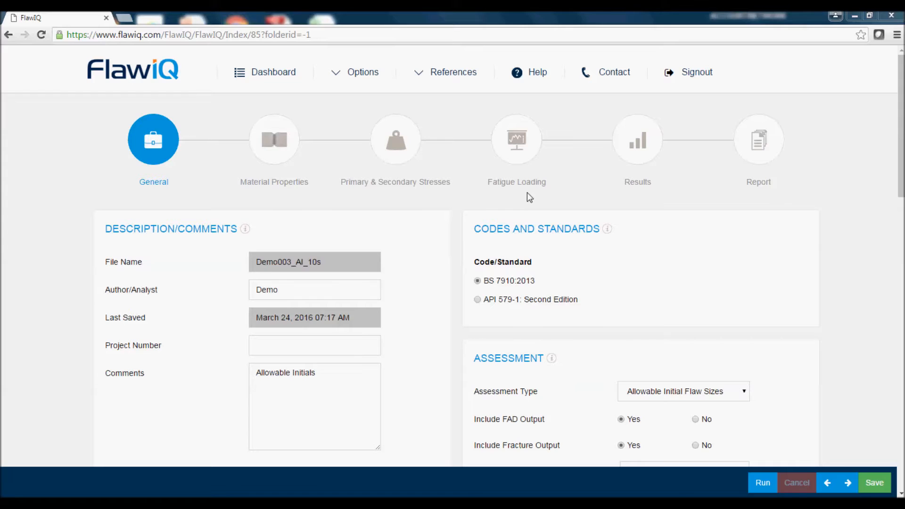
{"action": "mouse_move", "coordinate": [289, 143]}
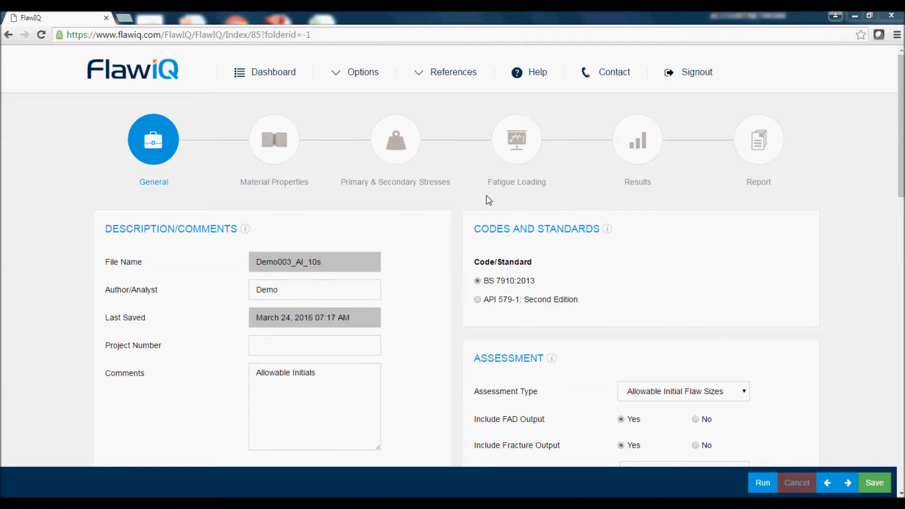
{"action": "mouse_move", "coordinate": [493, 196]}
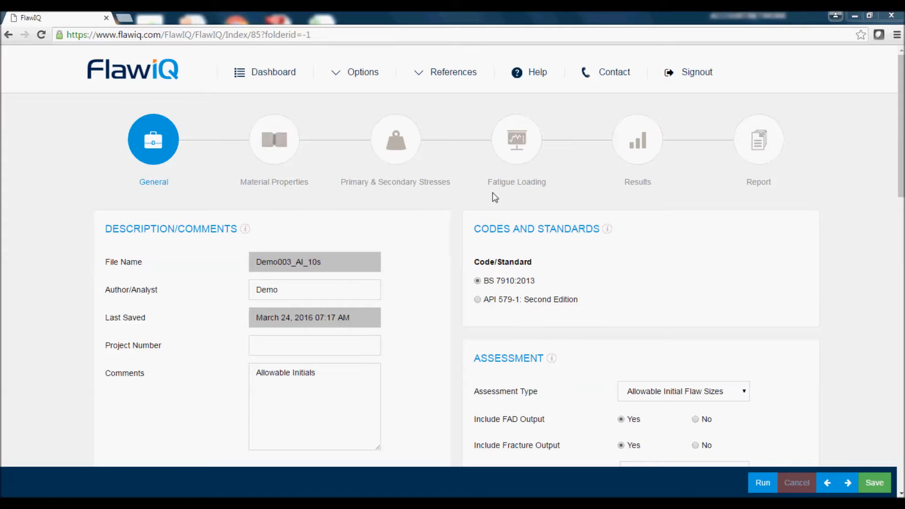
{"action": "mouse_move", "coordinate": [517, 288]}
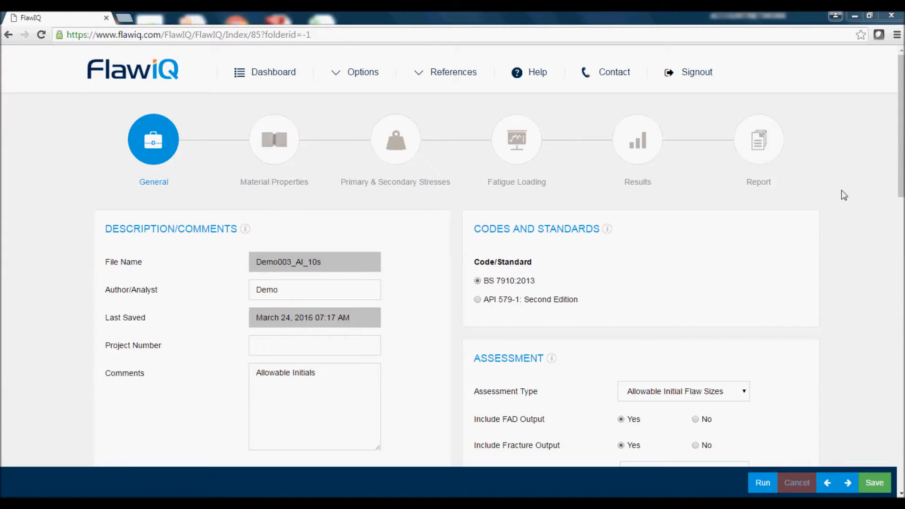
{"action": "scroll", "scroll_direction": "down", "scroll_amount": 3}
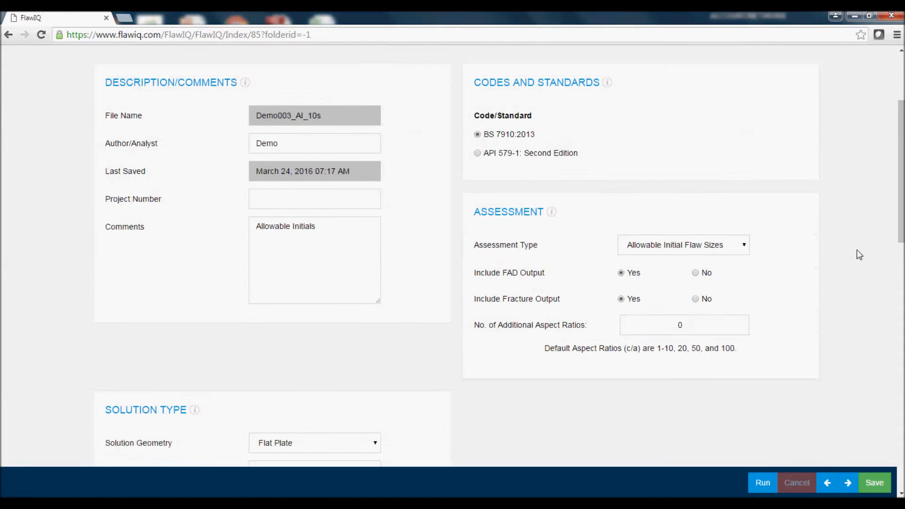
{"action": "mouse_move", "coordinate": [739, 255]}
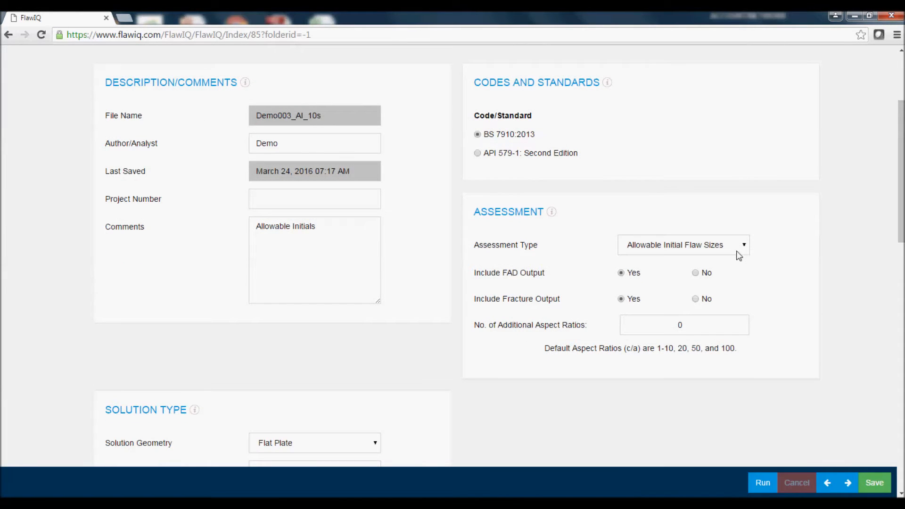
{"action": "left_click", "coordinate": [683, 244]}
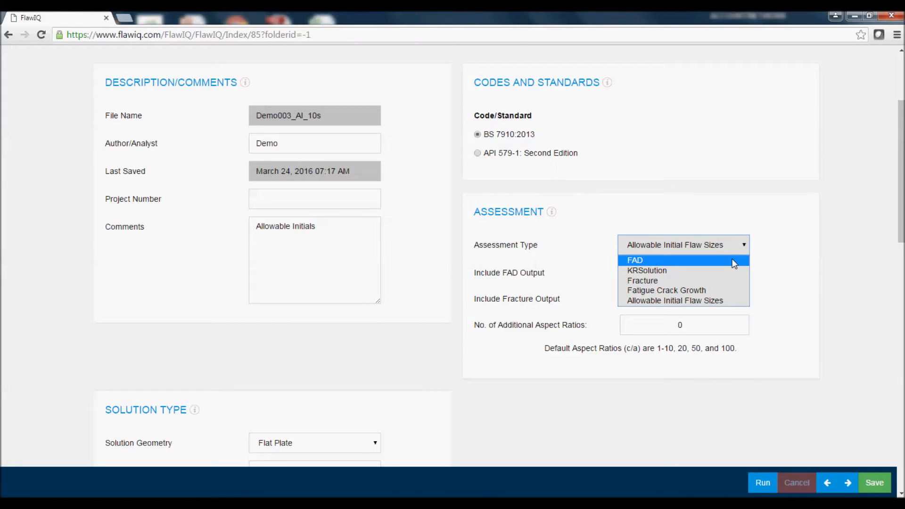
{"action": "mouse_move", "coordinate": [646, 271]}
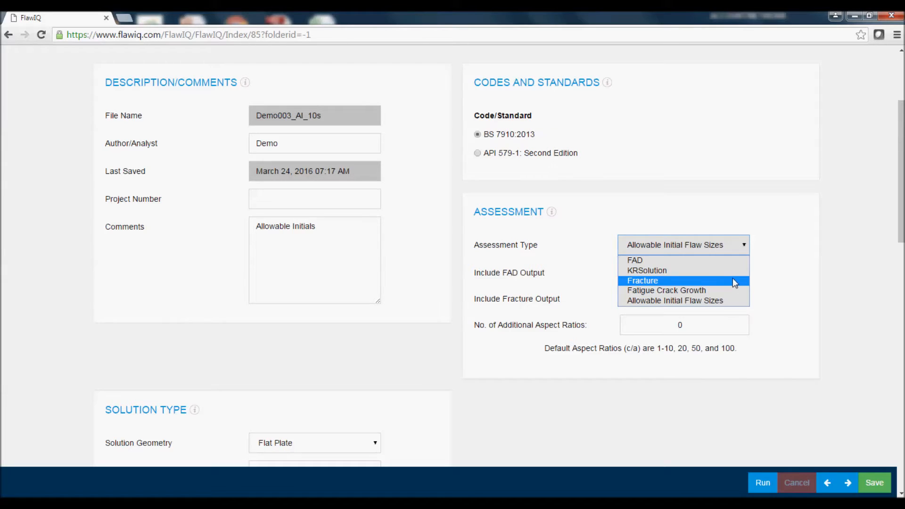
{"action": "mouse_move", "coordinate": [673, 300]}
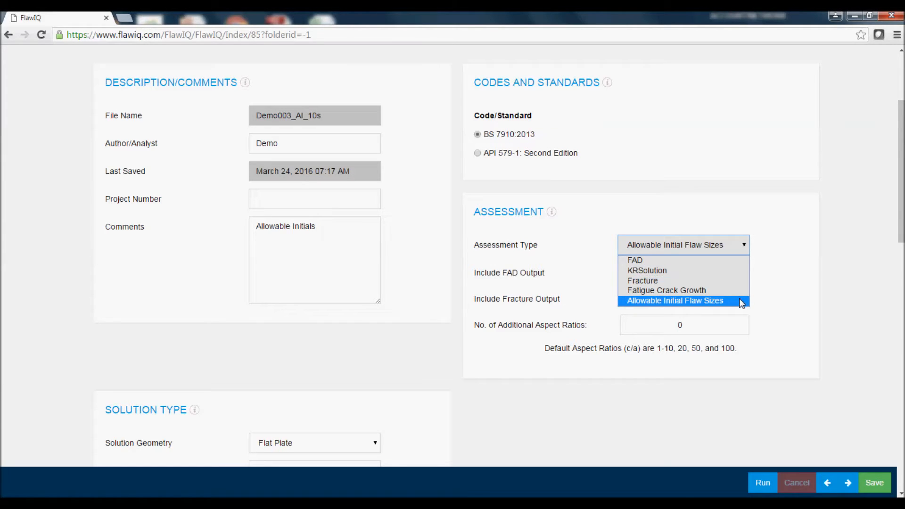
{"action": "left_click", "coordinate": [673, 300]}
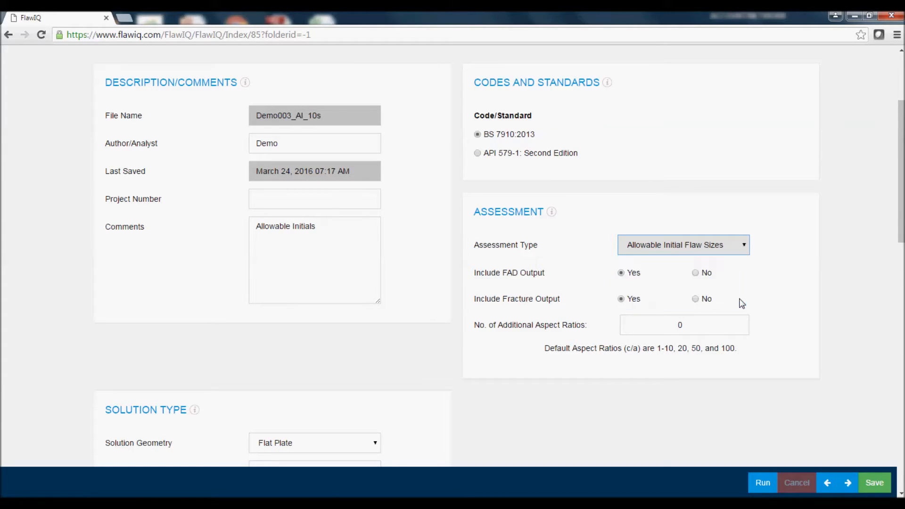
{"action": "scroll", "scroll_direction": "down", "scroll_amount": 3}
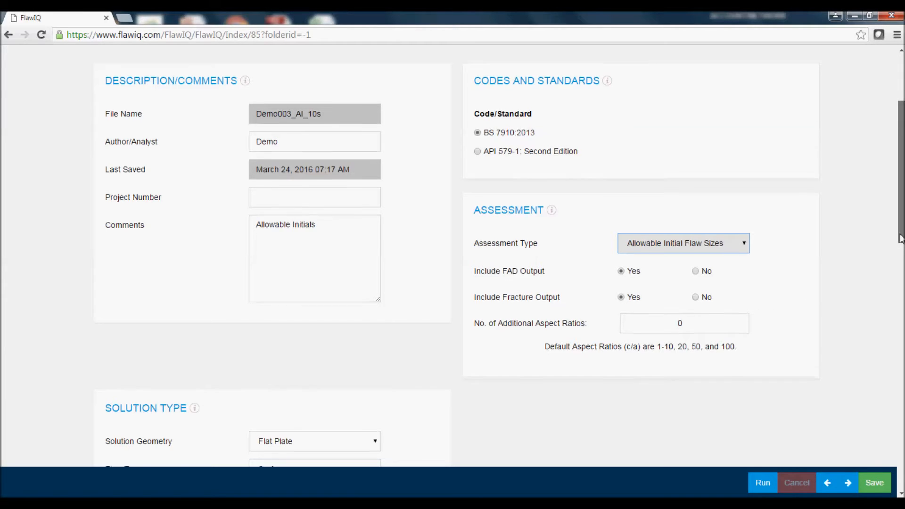
{"action": "scroll", "scroll_direction": "down", "scroll_amount": 3}
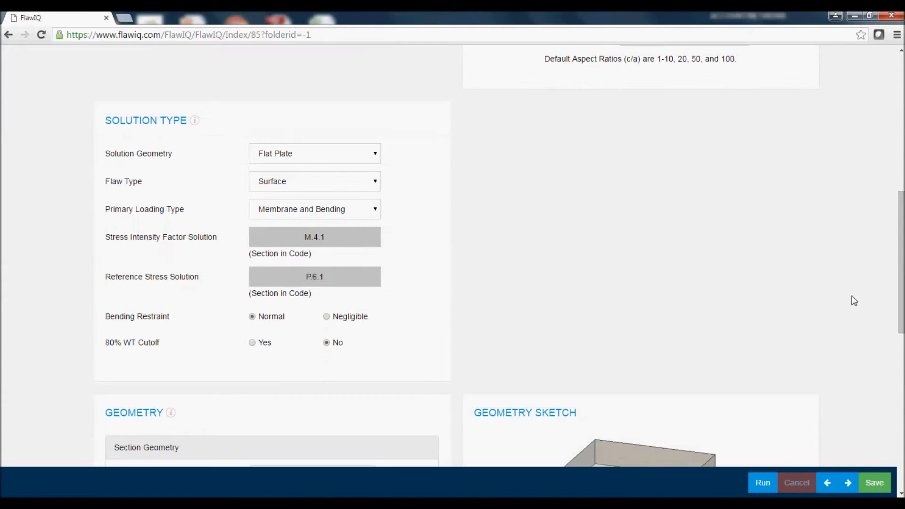
{"action": "mouse_move", "coordinate": [719, 249]}
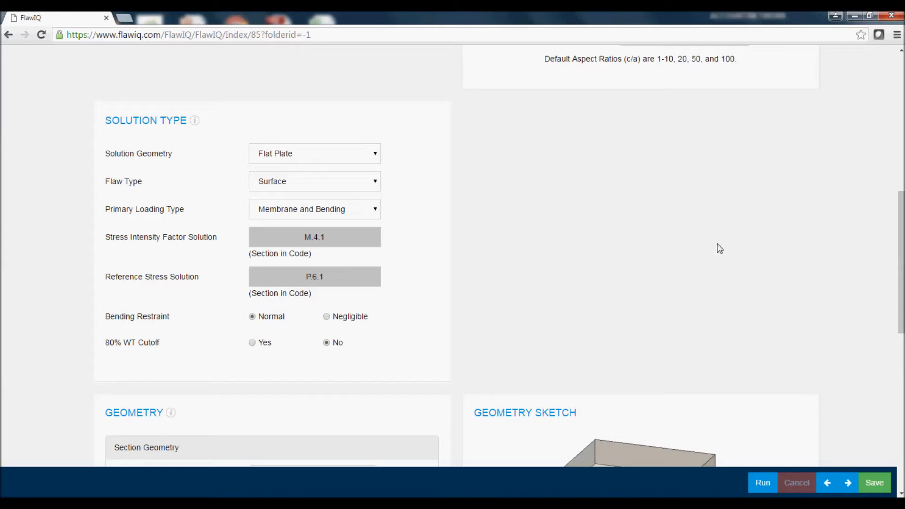
{"action": "left_click", "coordinate": [314, 152]}
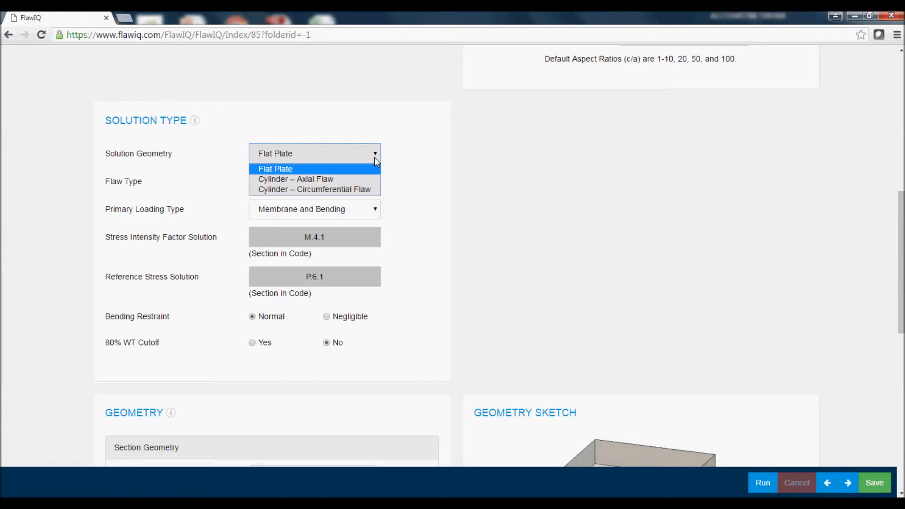
{"action": "mouse_move", "coordinate": [314, 179]}
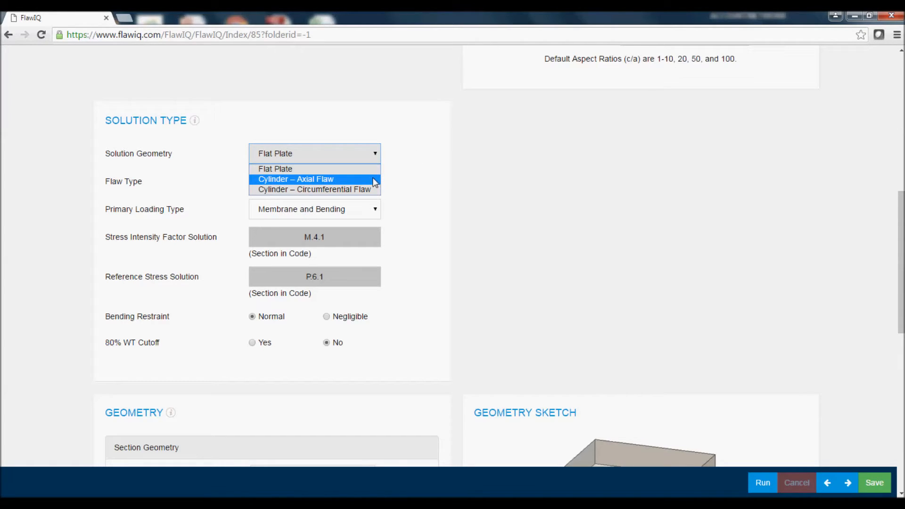
{"action": "mouse_move", "coordinate": [314, 190]}
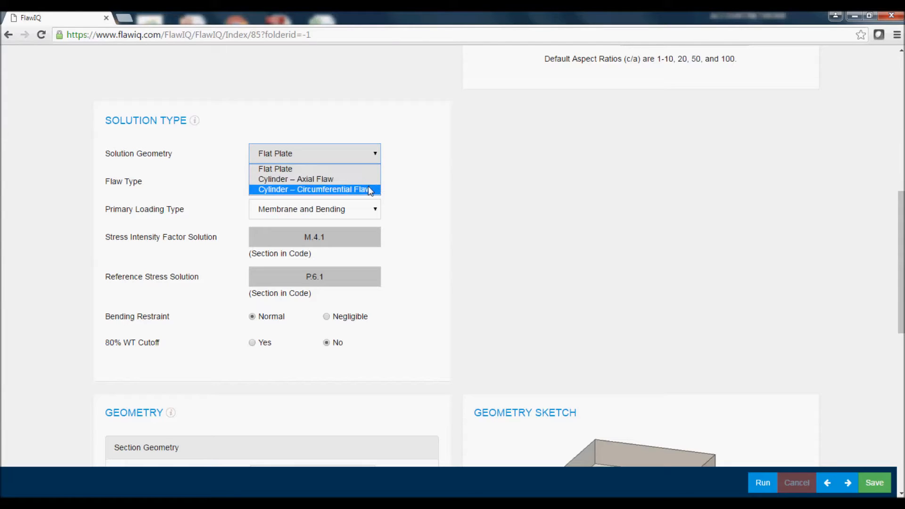
{"action": "mouse_move", "coordinate": [296, 179]}
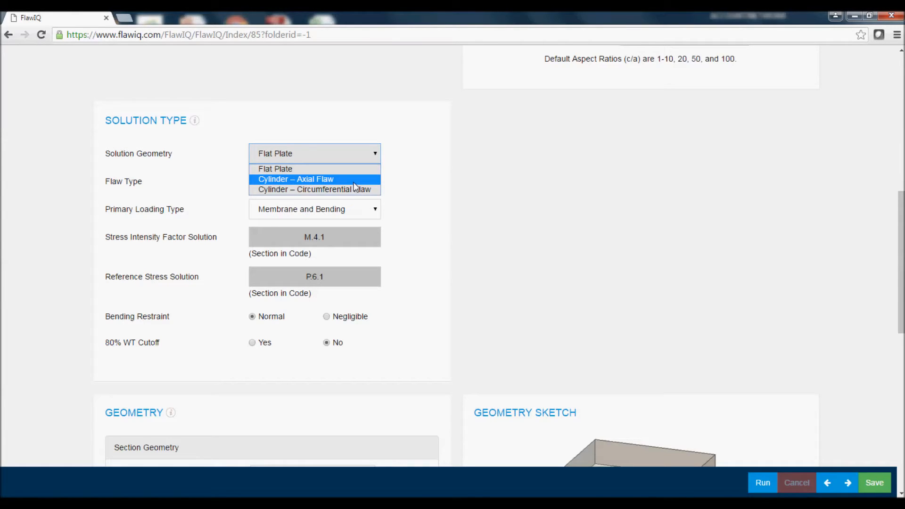
{"action": "left_click", "coordinate": [295, 179]}
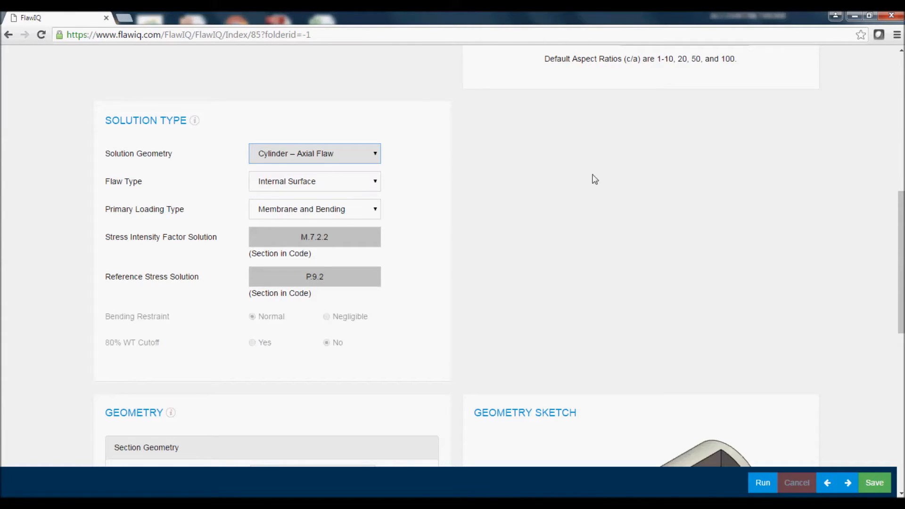
{"action": "scroll", "scroll_direction": "down", "scroll_amount": 3}
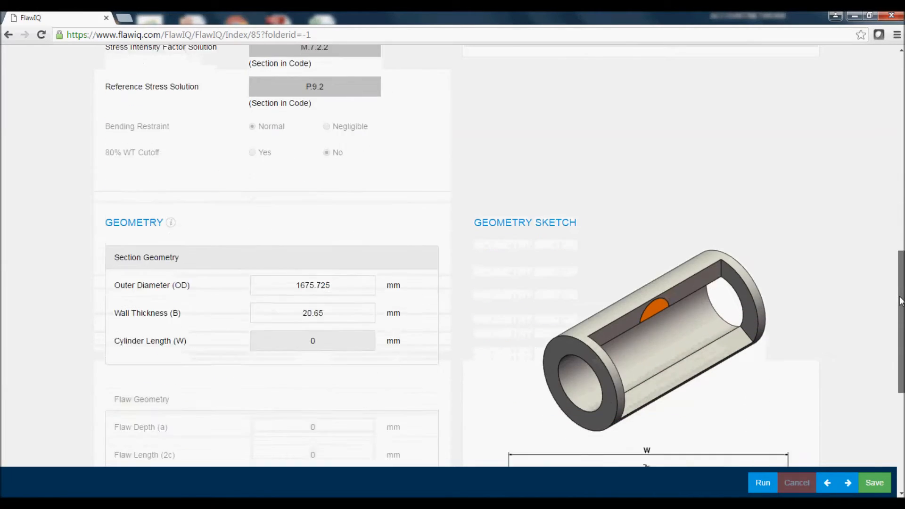
{"action": "scroll", "scroll_direction": "down", "scroll_amount": 3}
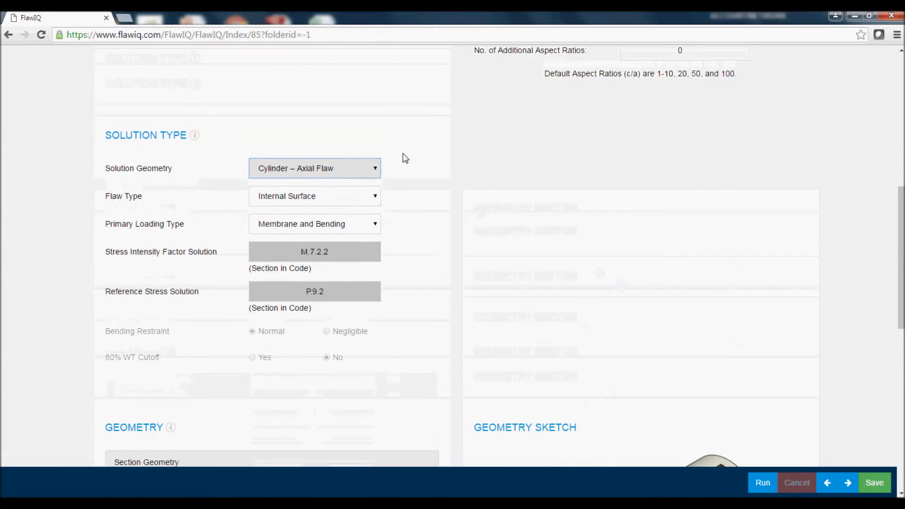
{"action": "left_click", "coordinate": [314, 168]}
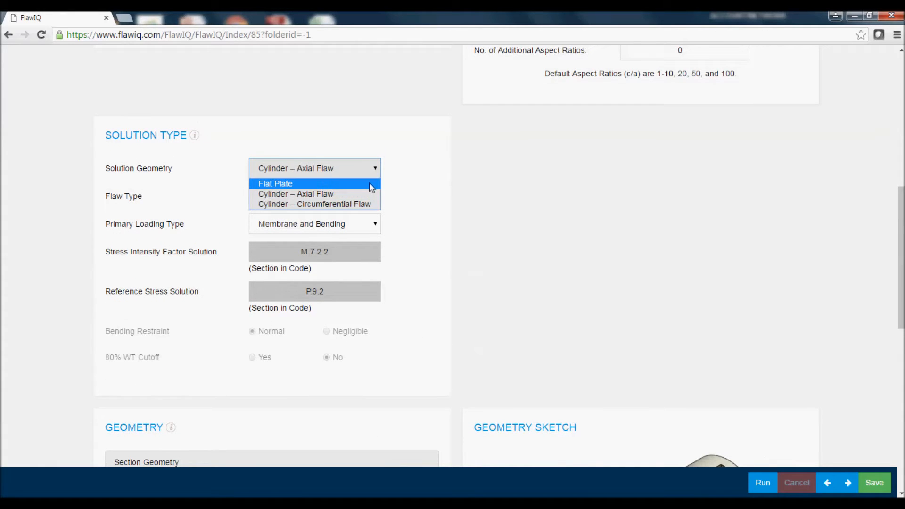
{"action": "left_click", "coordinate": [275, 183]}
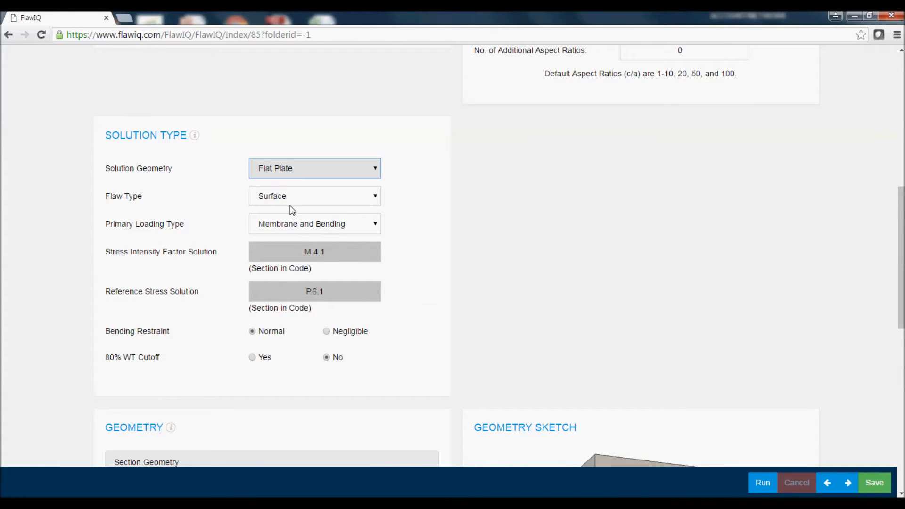
{"action": "left_click", "coordinate": [314, 196]}
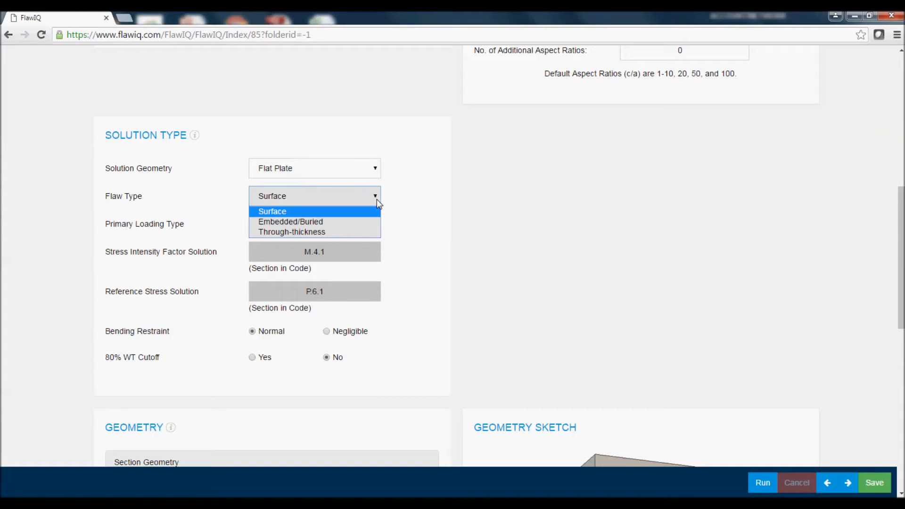
{"action": "mouse_move", "coordinate": [315, 222]}
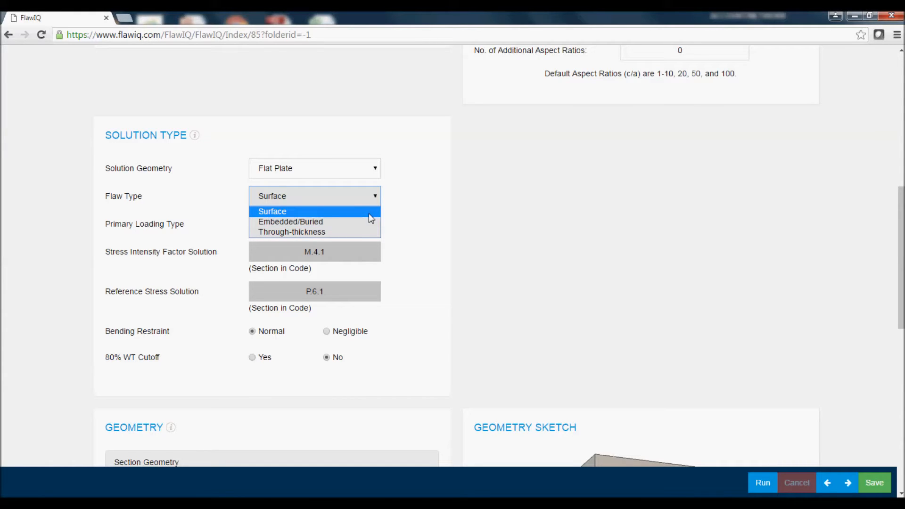
{"action": "left_click", "coordinate": [272, 211]}
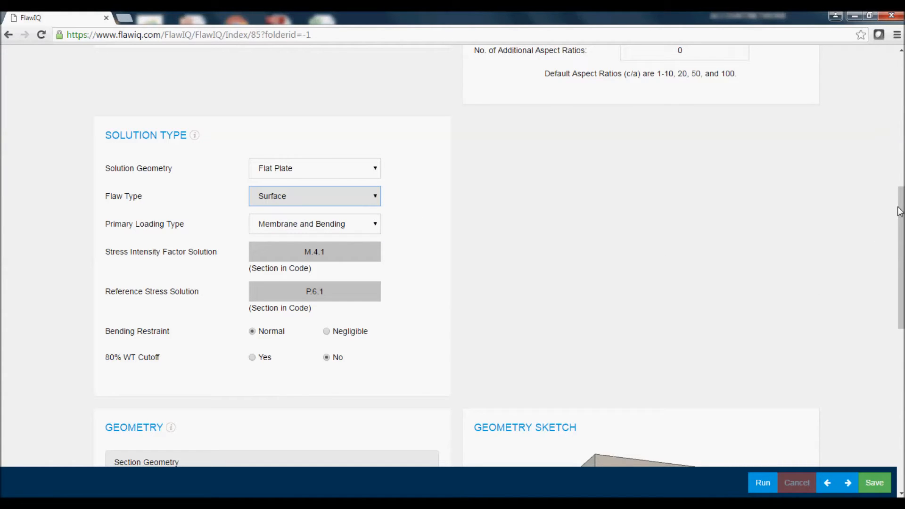
Review the Geometry section, then go to the Material Properties step
{"action": "scroll", "scroll_direction": "down", "scroll_amount": 3}
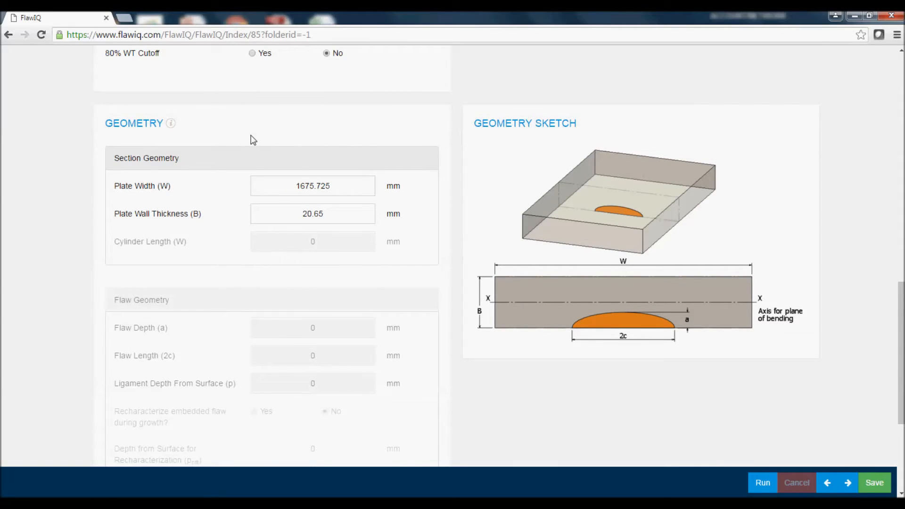
{"action": "mouse_move", "coordinate": [267, 129]}
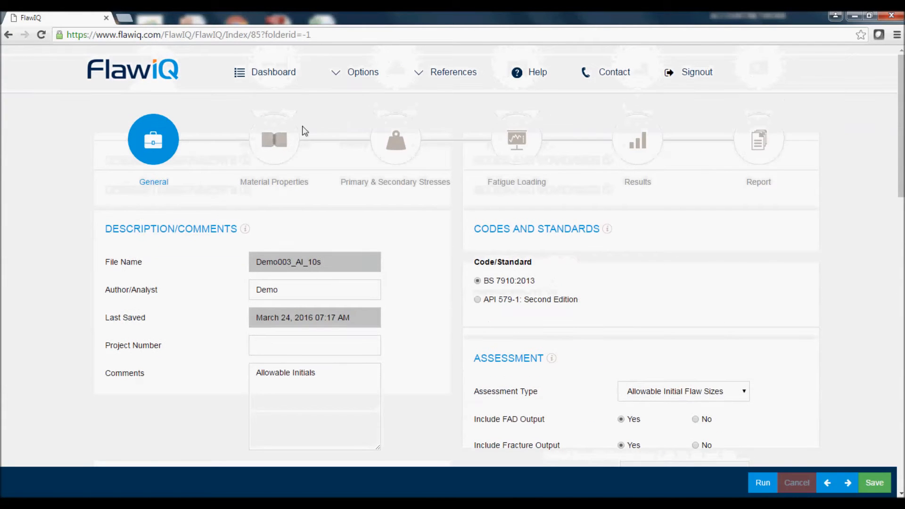
{"action": "left_click", "coordinate": [274, 140]}
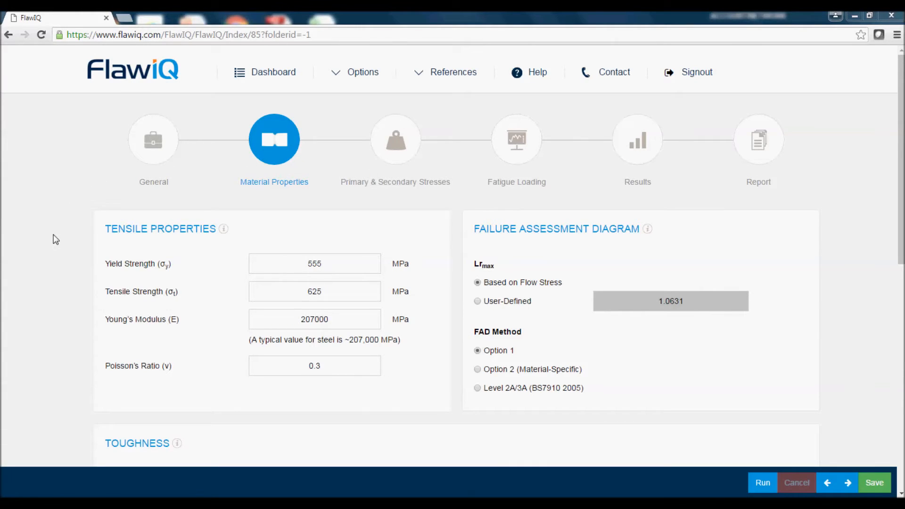
{"action": "mouse_move", "coordinate": [306, 212]}
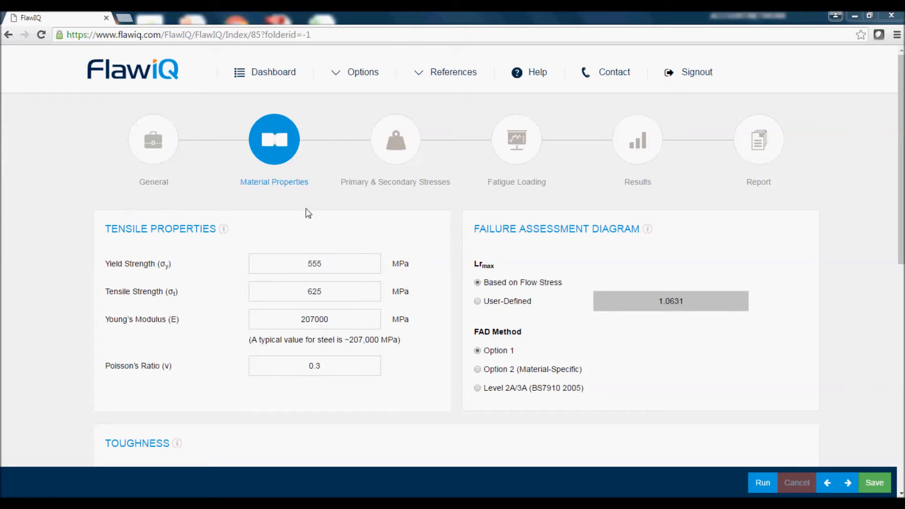
{"action": "mouse_move", "coordinate": [564, 221]}
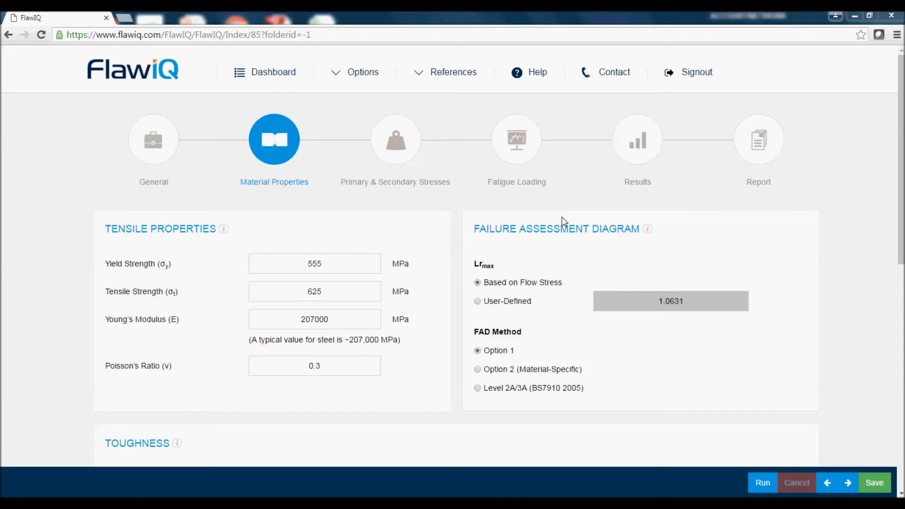
Review tensile and toughness properties, then go to Primary & Secondary Stresses
{"action": "scroll", "scroll_direction": "down", "scroll_amount": 3}
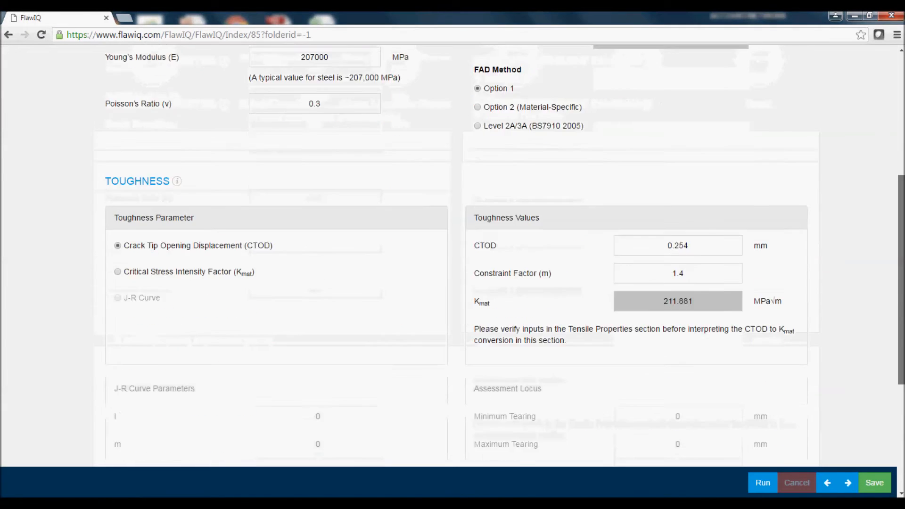
{"action": "scroll", "scroll_direction": "down", "scroll_amount": 3}
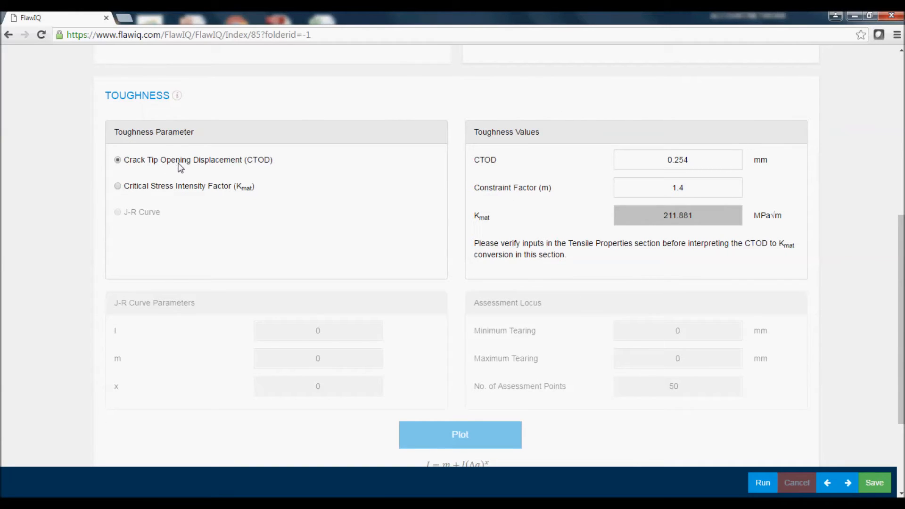
{"action": "mouse_move", "coordinate": [691, 179]}
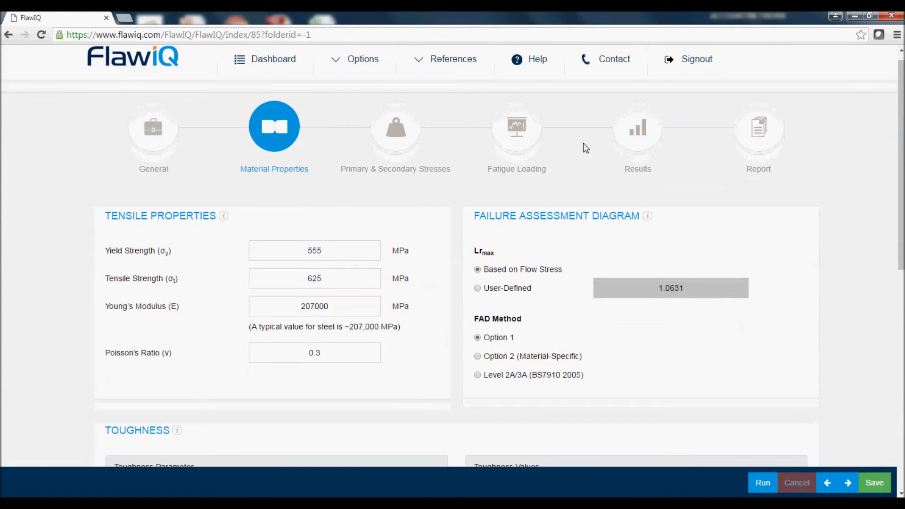
{"action": "left_click", "coordinate": [395, 126]}
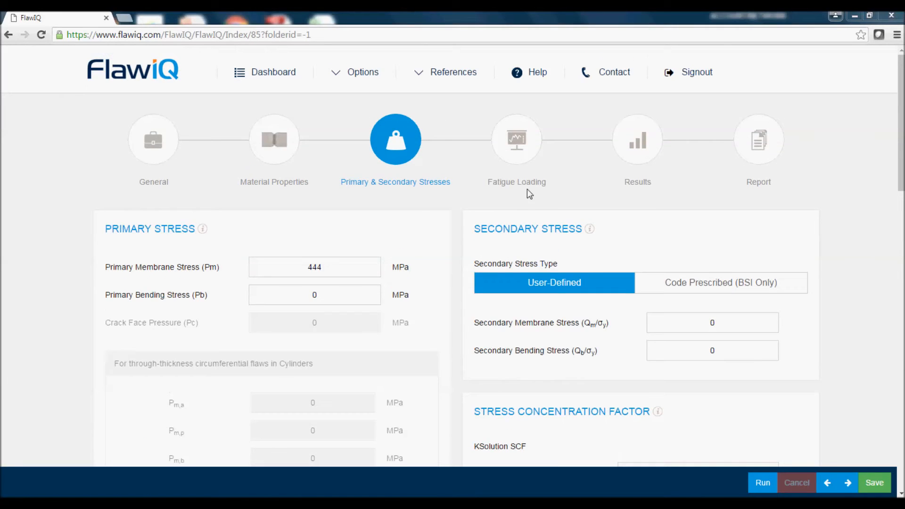
{"action": "mouse_move", "coordinate": [404, 201]}
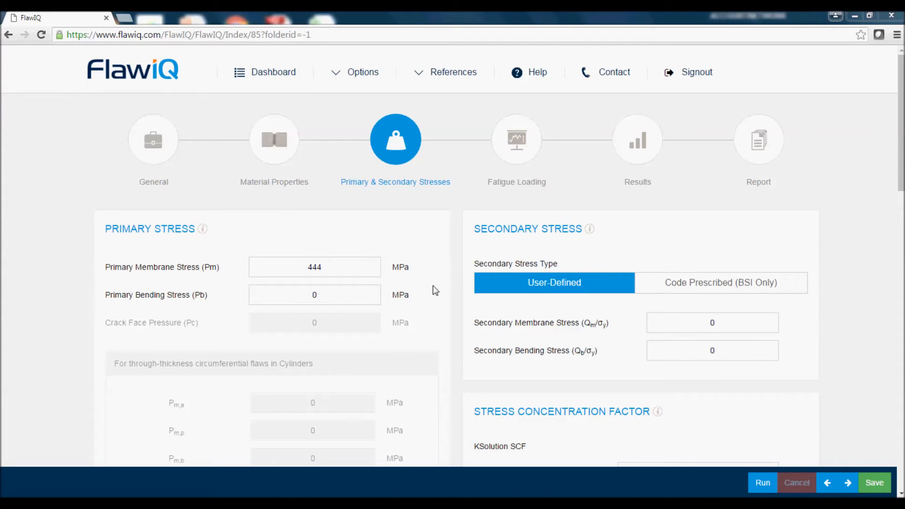
{"action": "mouse_move", "coordinate": [814, 317]}
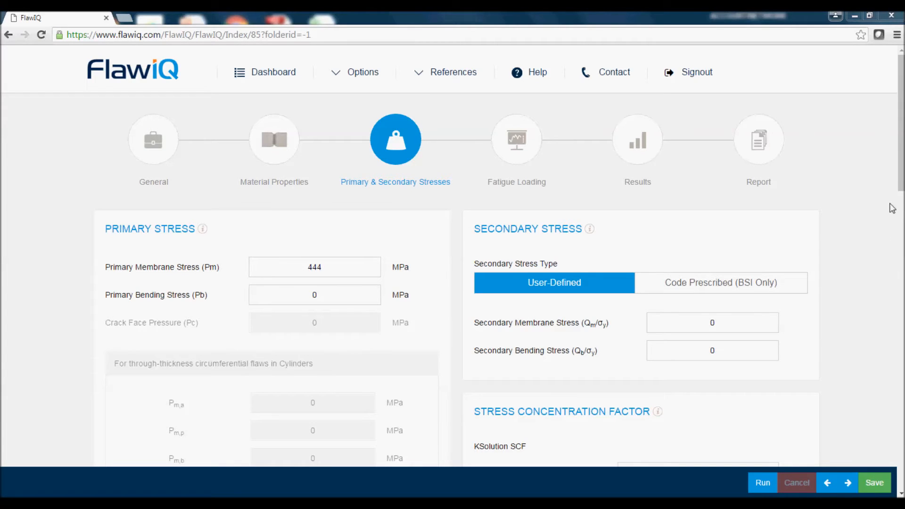
{"action": "scroll", "scroll_direction": "down", "scroll_amount": 3}
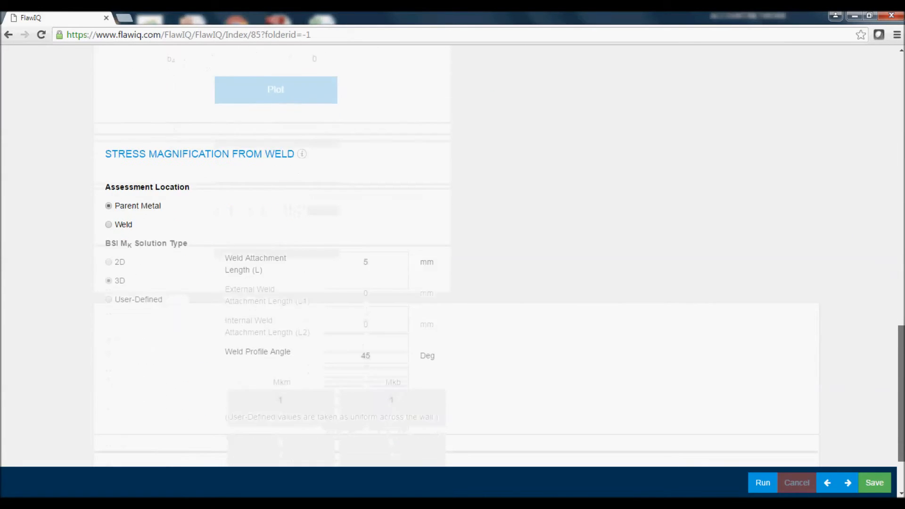
{"action": "scroll", "scroll_direction": "down", "scroll_amount": 3}
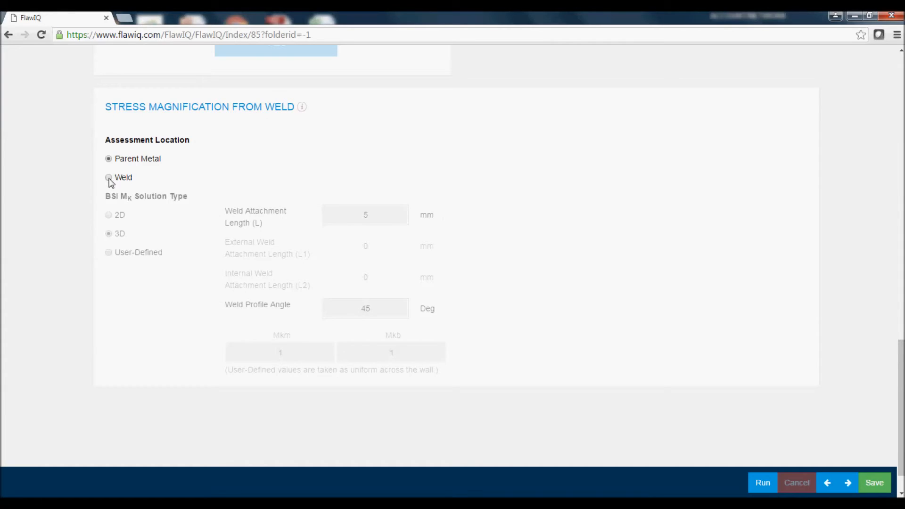
{"action": "left_click", "coordinate": [109, 178]}
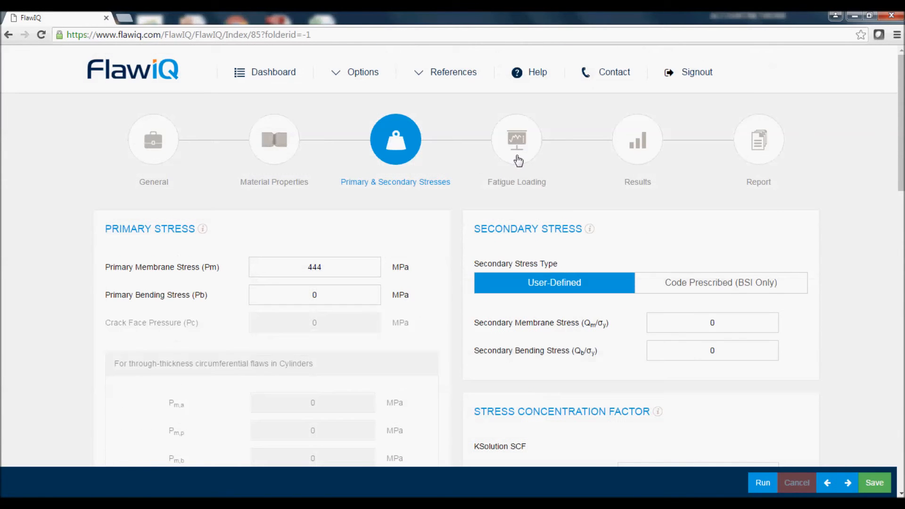
{"action": "left_click", "coordinate": [516, 139]}
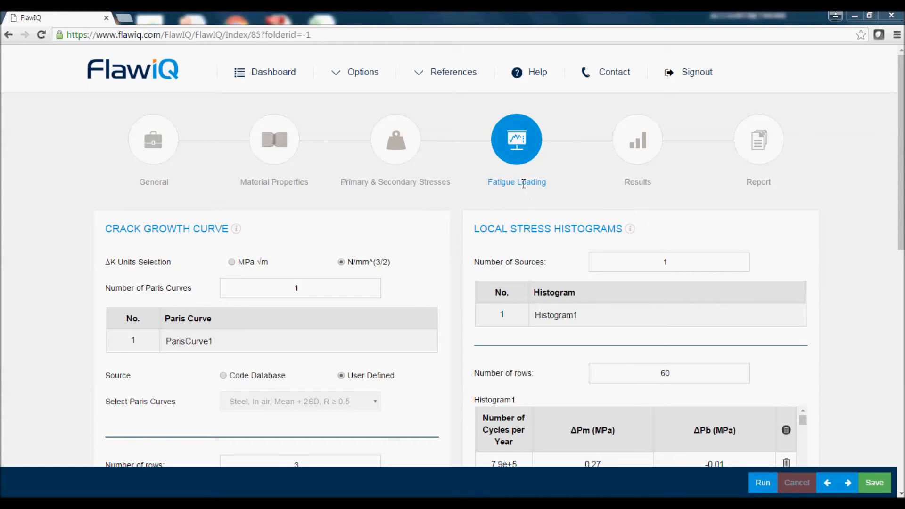
{"action": "mouse_move", "coordinate": [522, 182]}
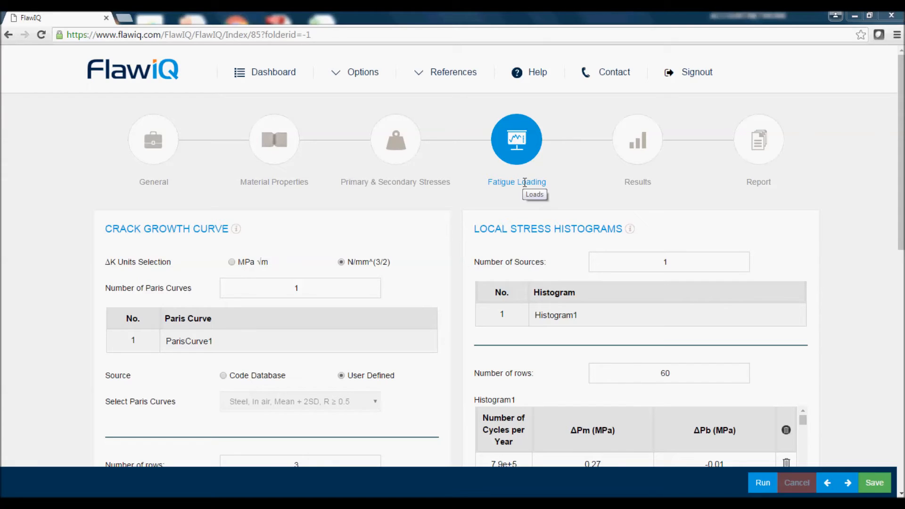
{"action": "mouse_move", "coordinate": [525, 184]}
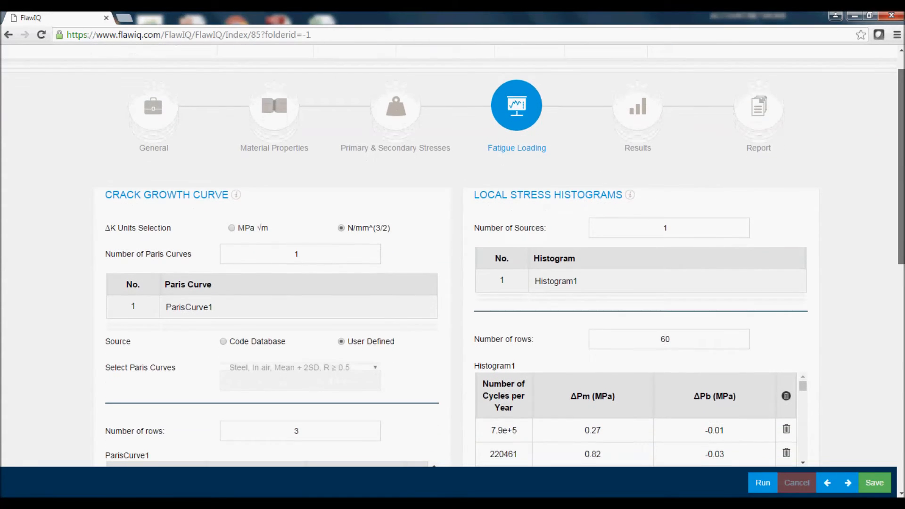
{"action": "scroll", "scroll_direction": "down", "scroll_amount": 3}
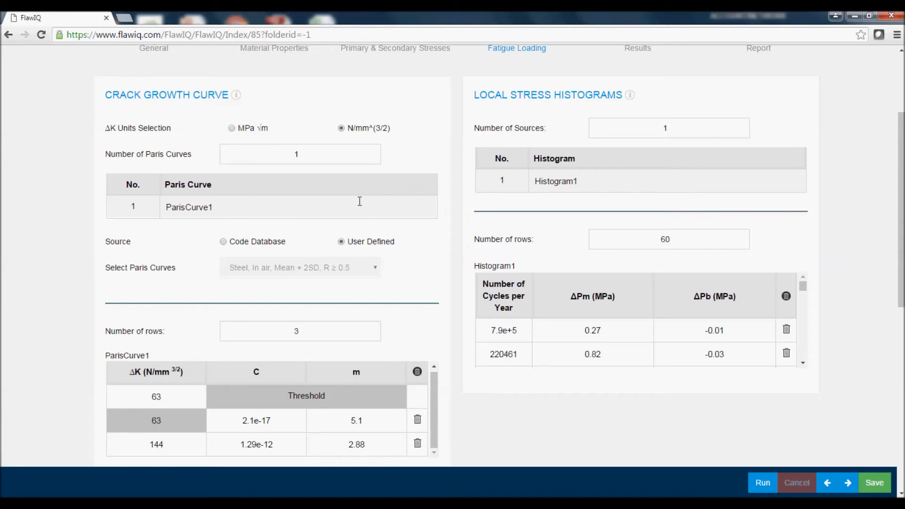
{"action": "left_click", "coordinate": [223, 241]}
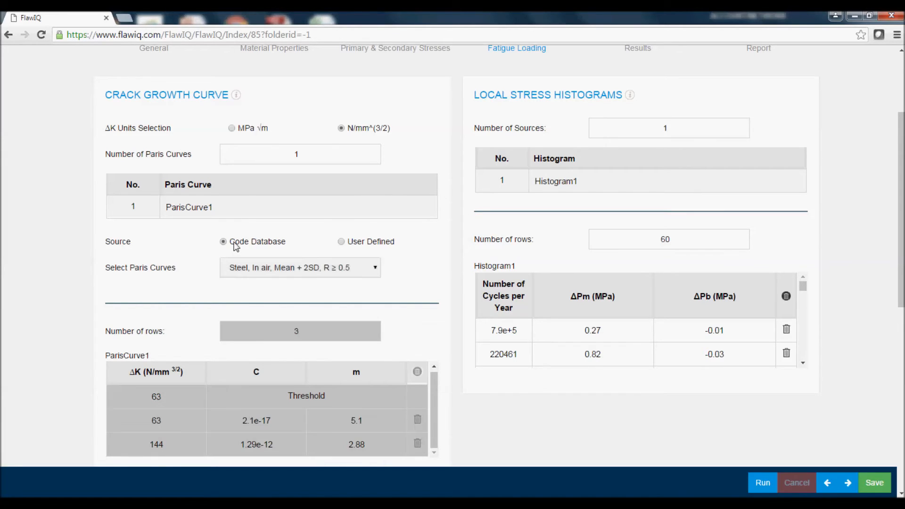
{"action": "left_click", "coordinate": [300, 268]}
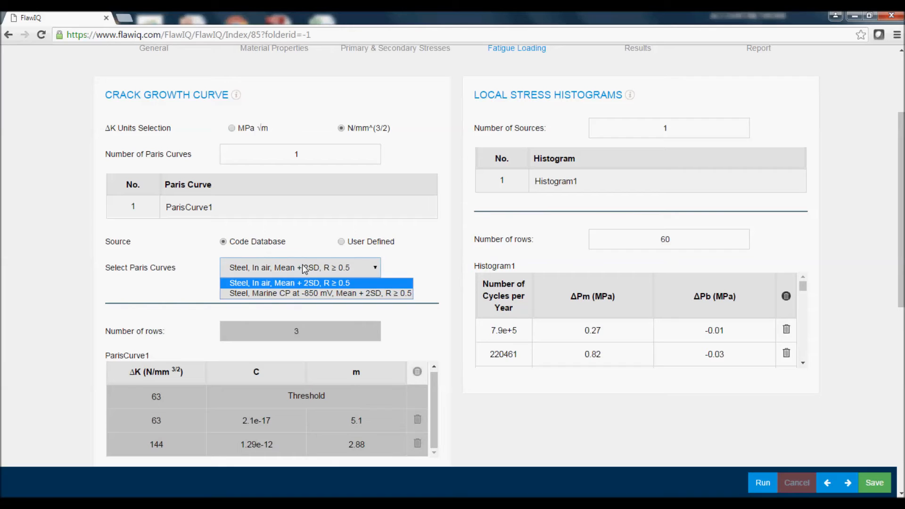
{"action": "left_click", "coordinate": [287, 283]}
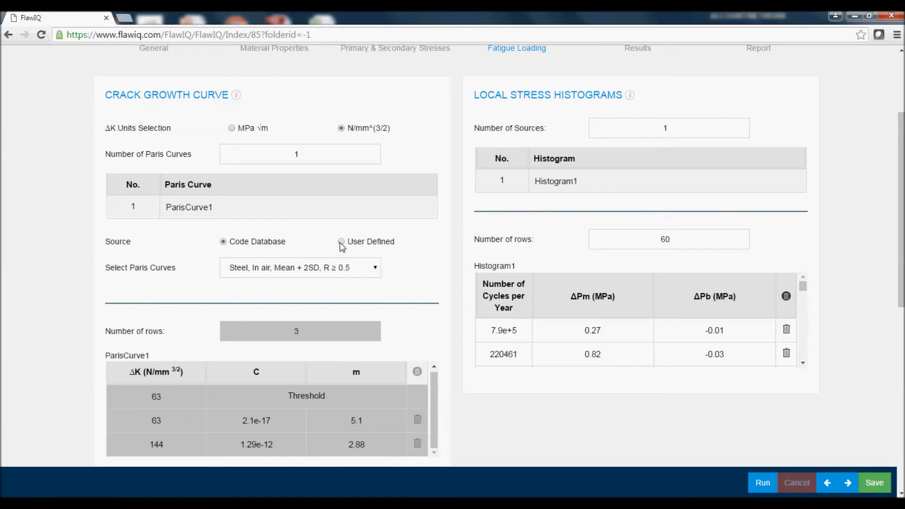
{"action": "left_click", "coordinate": [340, 241]}
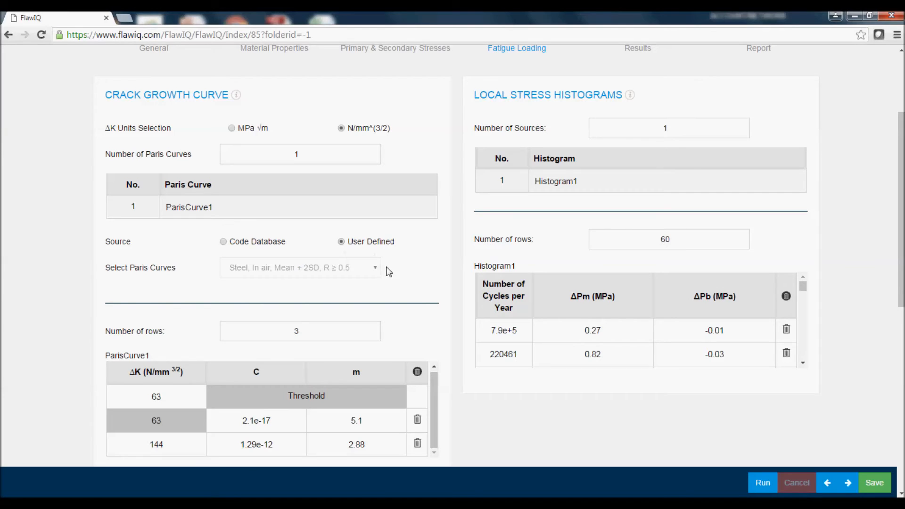
{"action": "scroll", "scroll_direction": "down", "scroll_amount": 3}
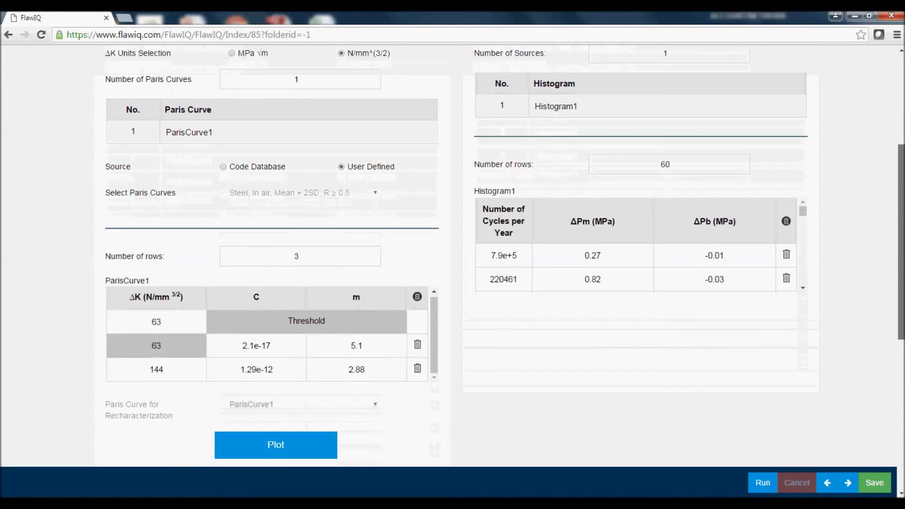
{"action": "scroll", "scroll_direction": "down", "scroll_amount": 3}
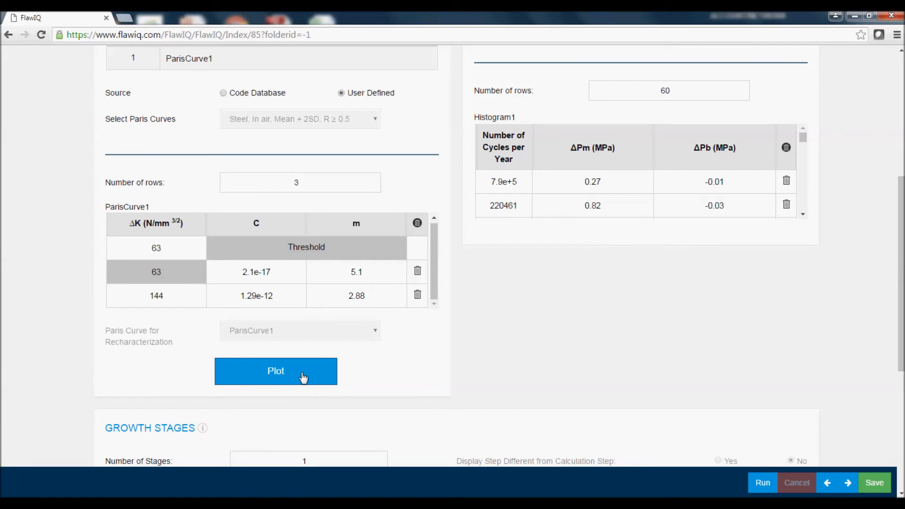
{"action": "left_click", "coordinate": [275, 370]}
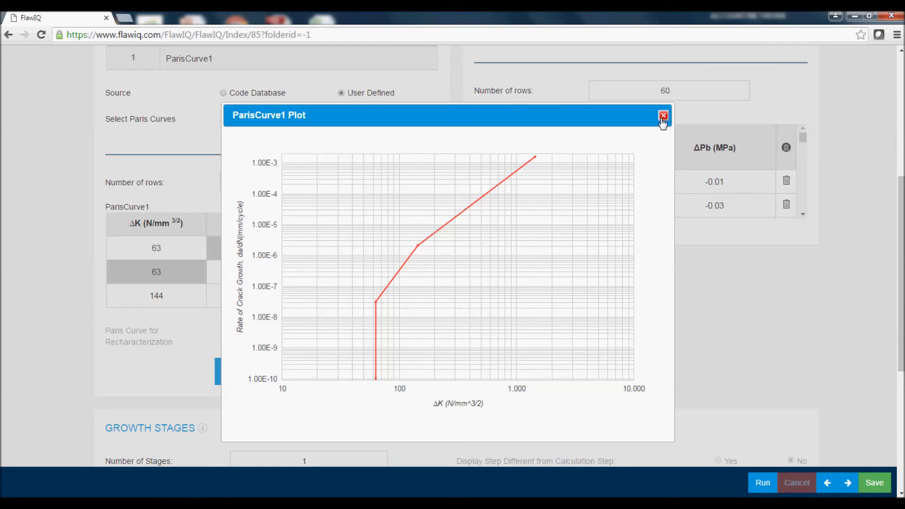
{"action": "left_click", "coordinate": [663, 116]}
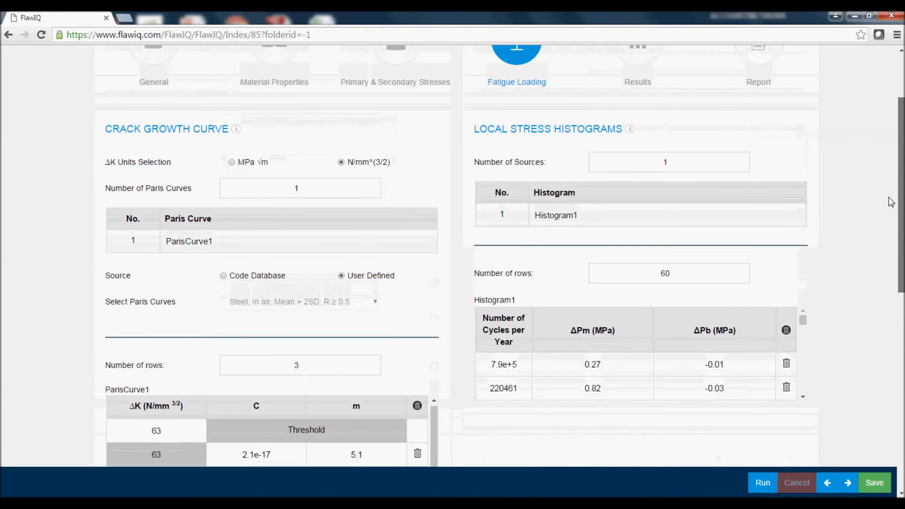
{"action": "scroll", "scroll_direction": "down", "scroll_amount": 3}
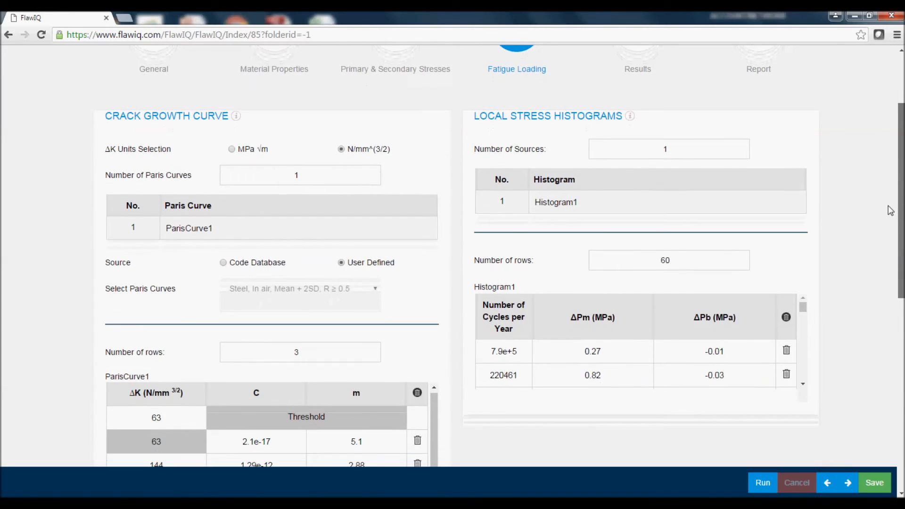
{"action": "mouse_move", "coordinate": [756, 177]}
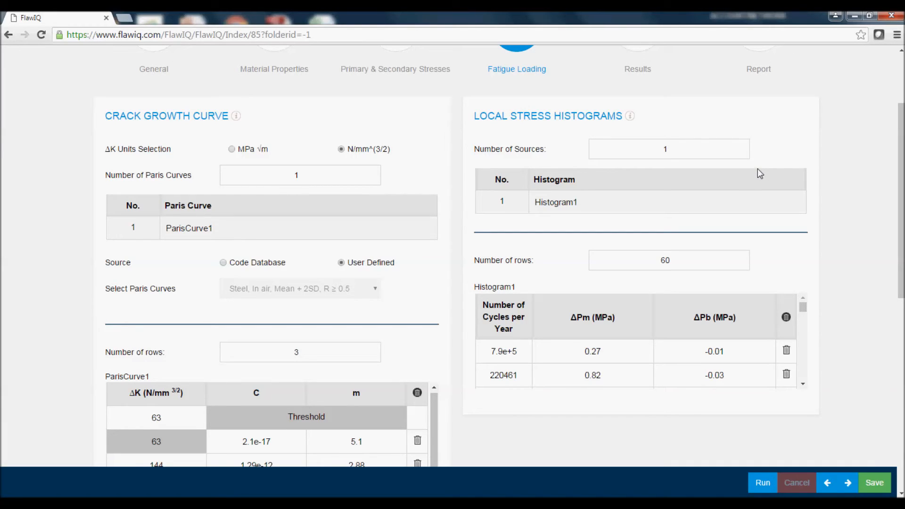
{"action": "mouse_move", "coordinate": [761, 170]}
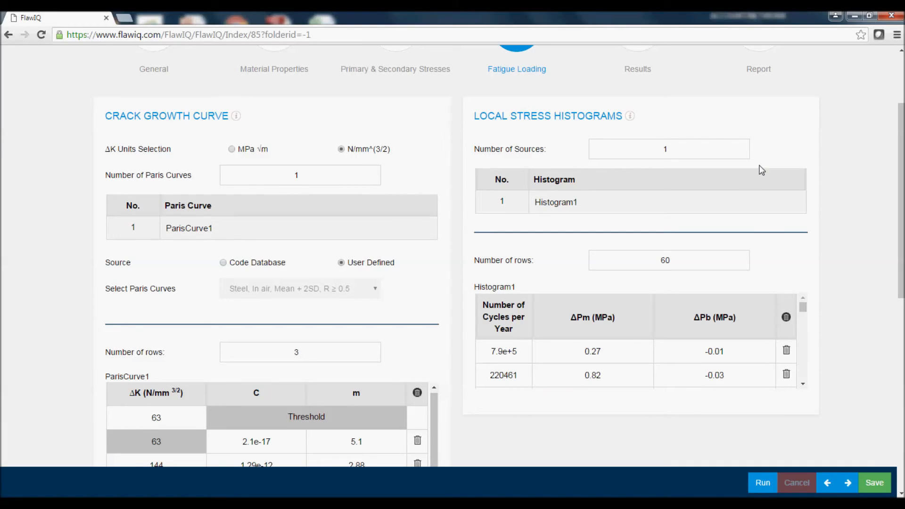
{"action": "mouse_move", "coordinate": [805, 164]}
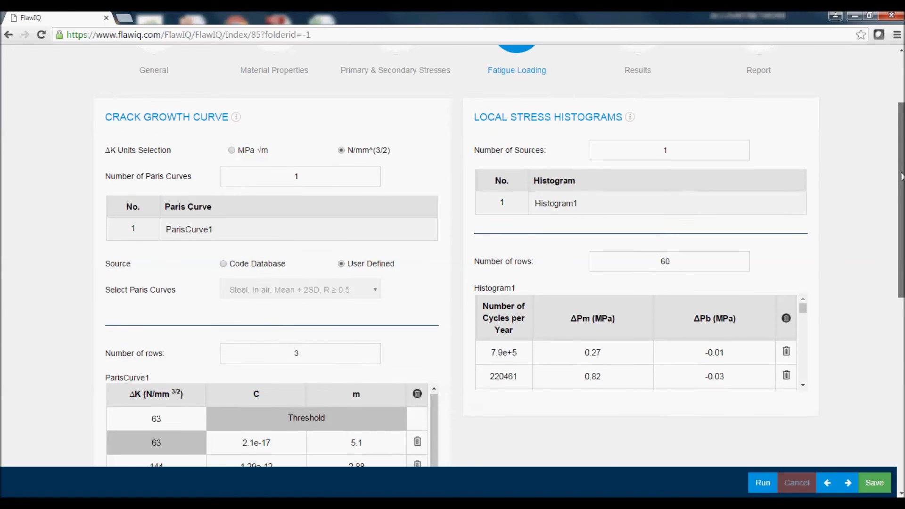
Scroll down to the 15-year Growth Stages settings using Histogram1 and ParisCurve1
{"action": "scroll", "scroll_direction": "down", "scroll_amount": 3}
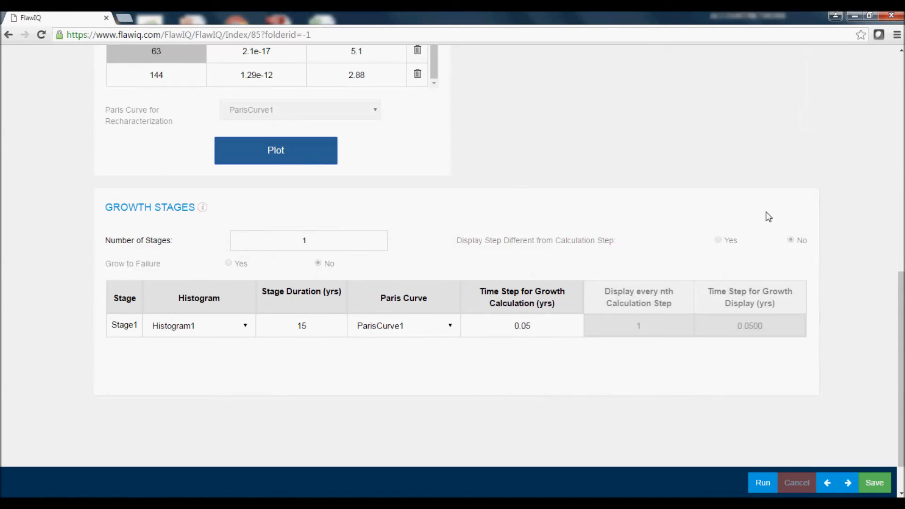
{"action": "mouse_move", "coordinate": [401, 246]}
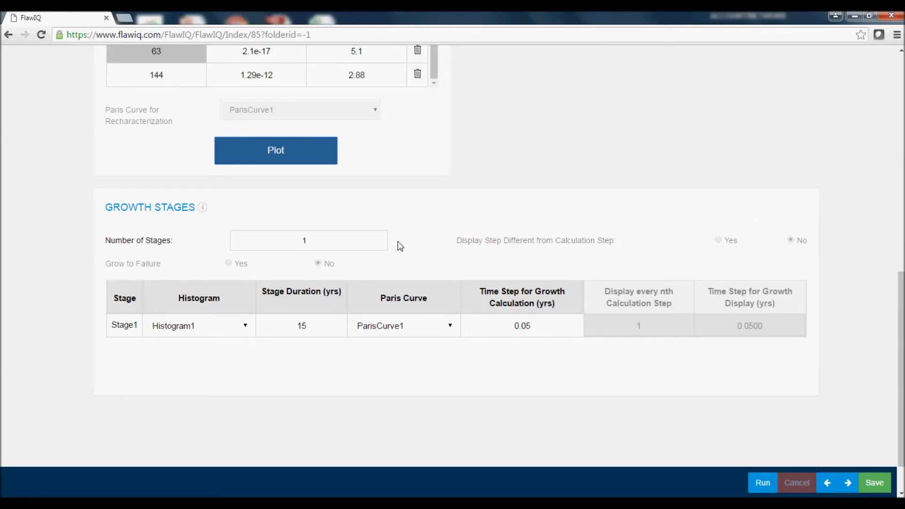
{"action": "mouse_move", "coordinate": [326, 301]}
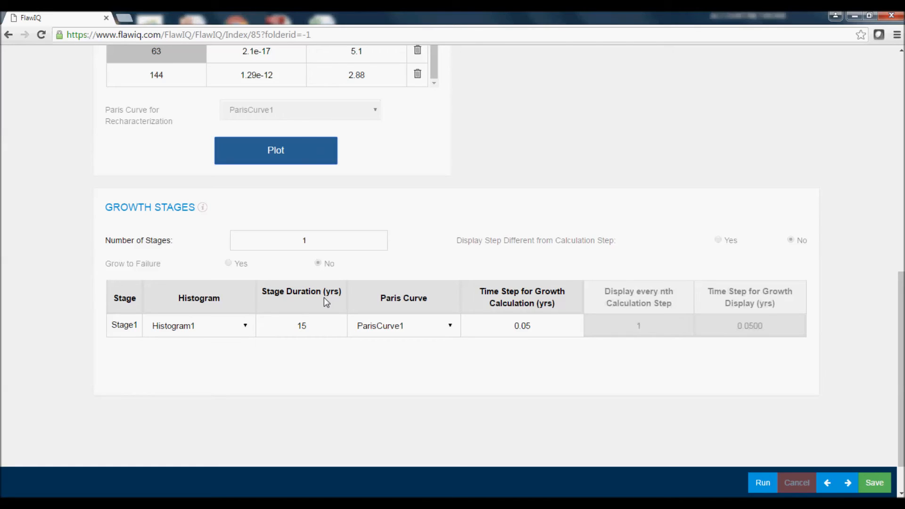
{"action": "mouse_move", "coordinate": [224, 283]}
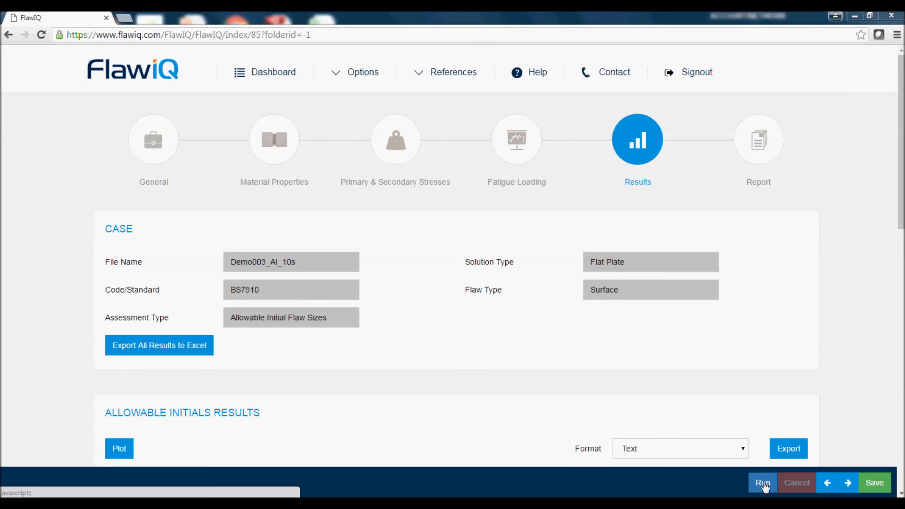
{"action": "left_click", "coordinate": [762, 482]}
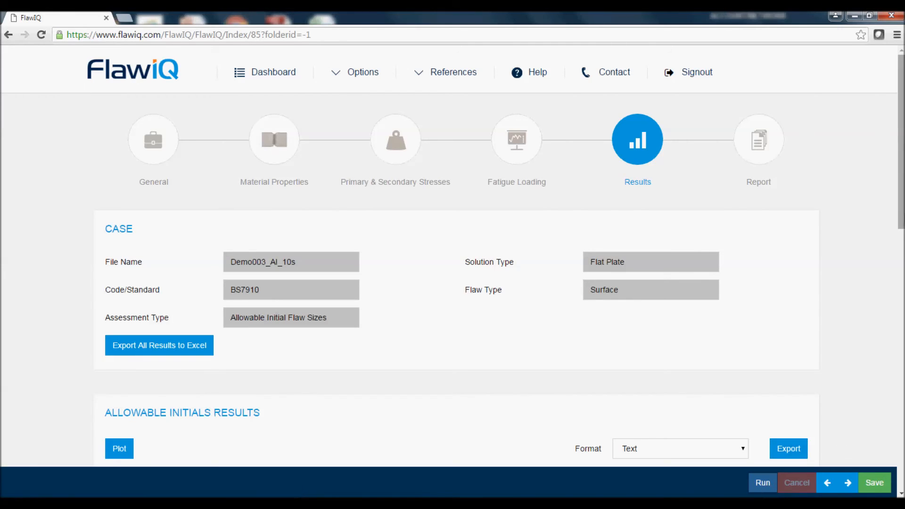
{"action": "scroll", "scroll_direction": "down", "scroll_amount": 3}
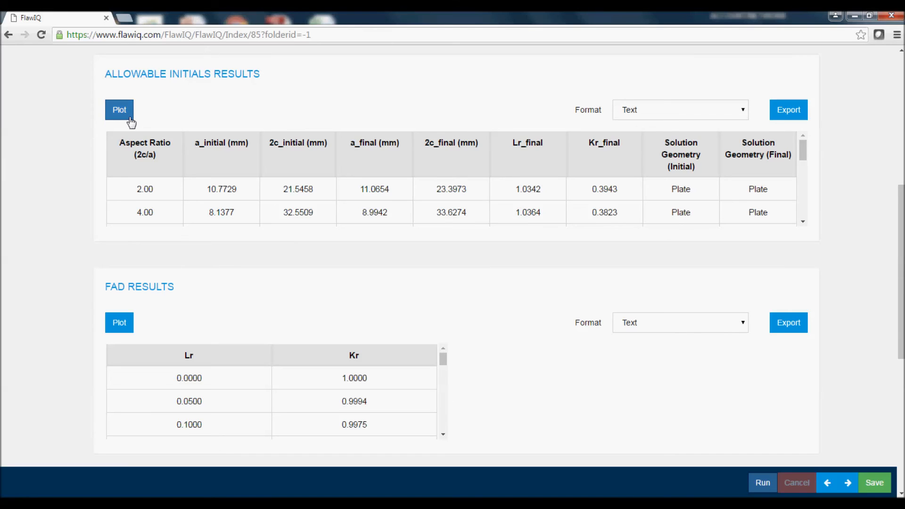
{"action": "left_click", "coordinate": [119, 110]}
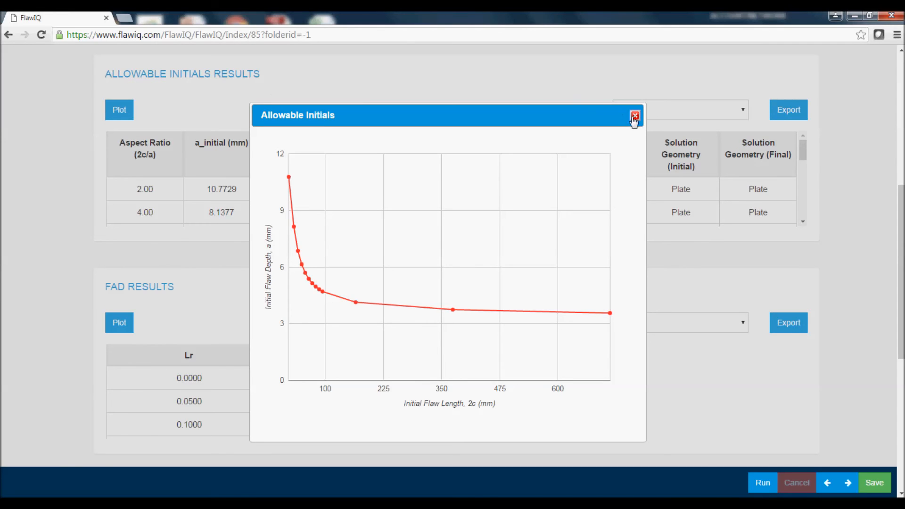
{"action": "left_click", "coordinate": [633, 116]}
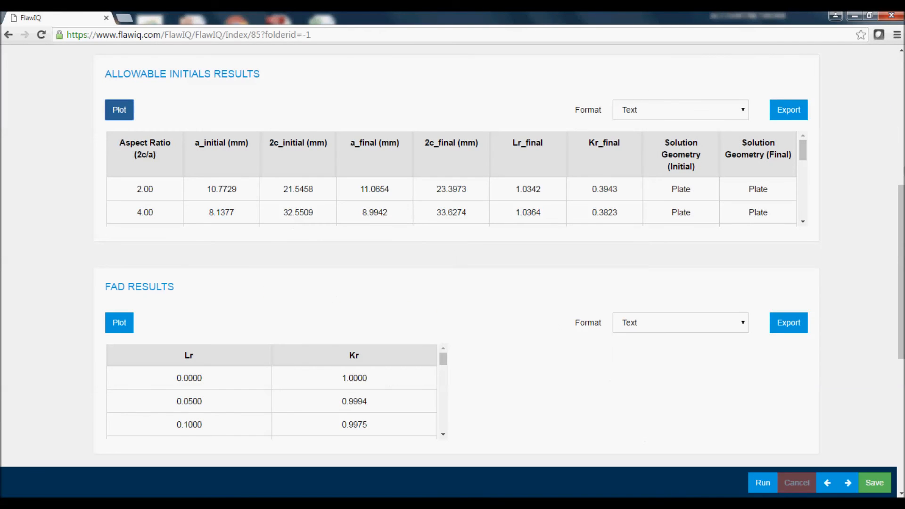
{"action": "scroll", "scroll_direction": "down", "scroll_amount": 3}
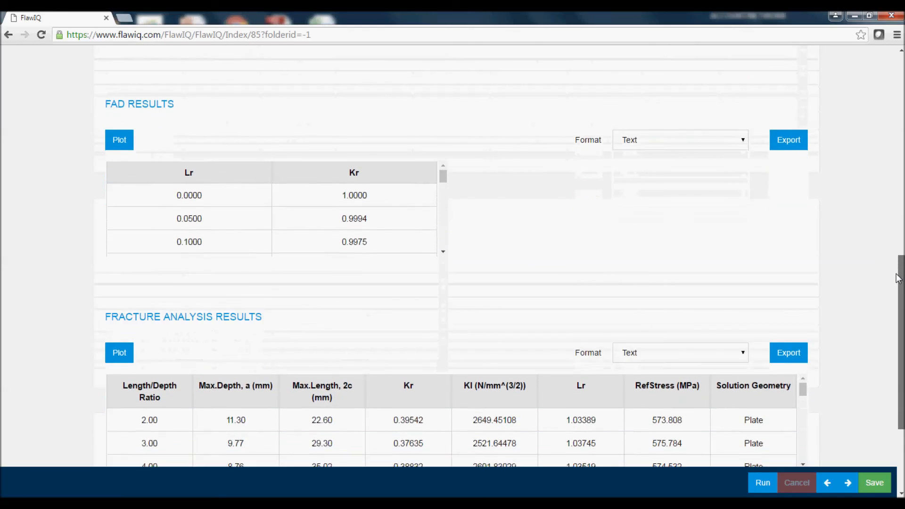
{"action": "scroll", "scroll_direction": "down", "scroll_amount": 3}
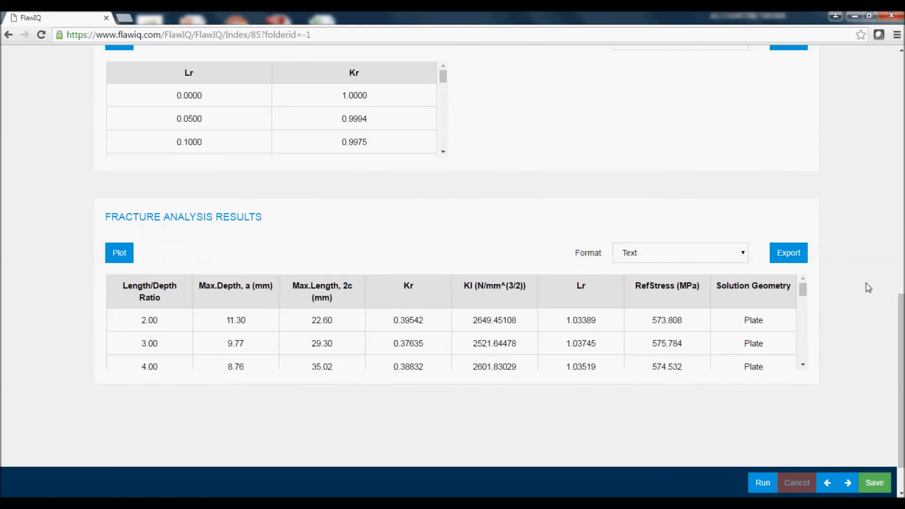
{"action": "mouse_move", "coordinate": [866, 279]}
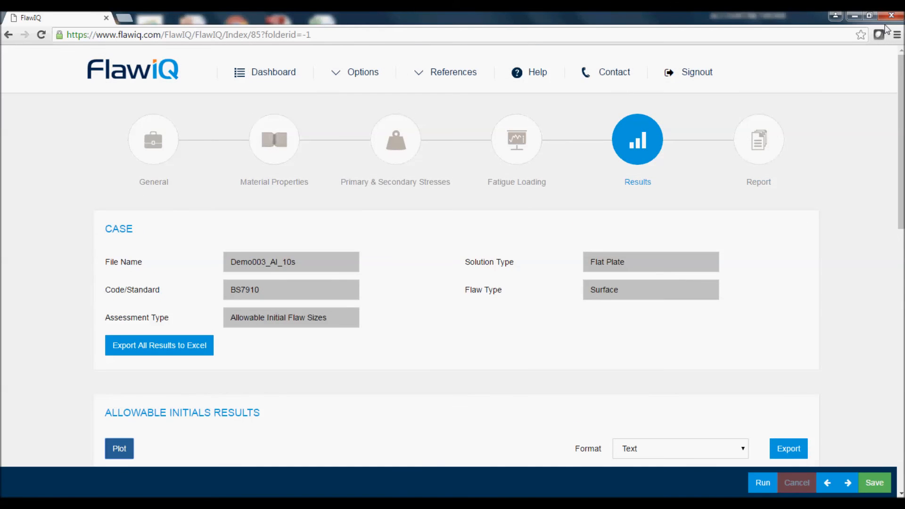
Export the report in Word format and open the downloaded .docx file
{"action": "left_click", "coordinate": [757, 139]}
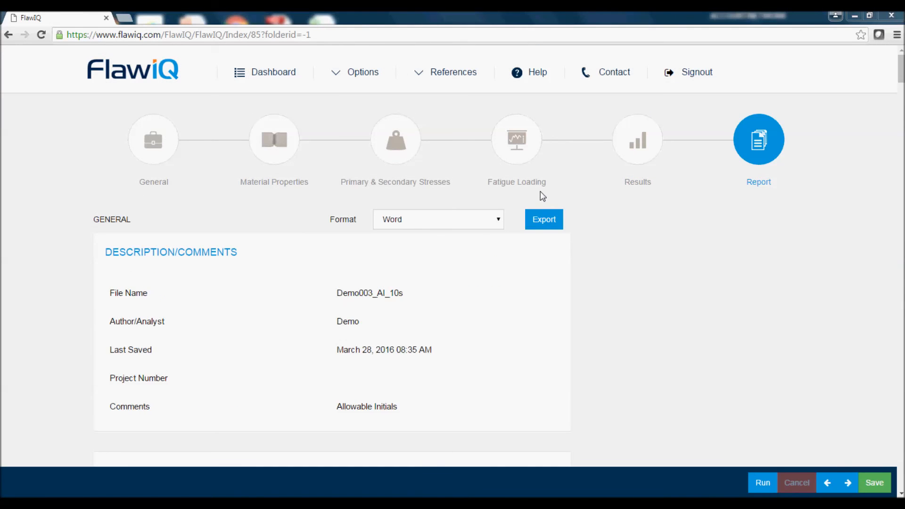
{"action": "mouse_move", "coordinate": [543, 192]}
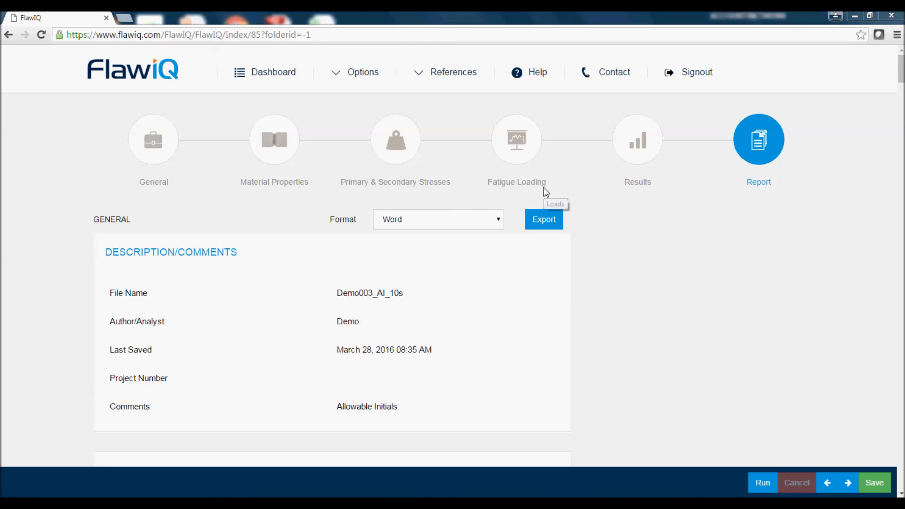
{"action": "mouse_move", "coordinate": [514, 193]}
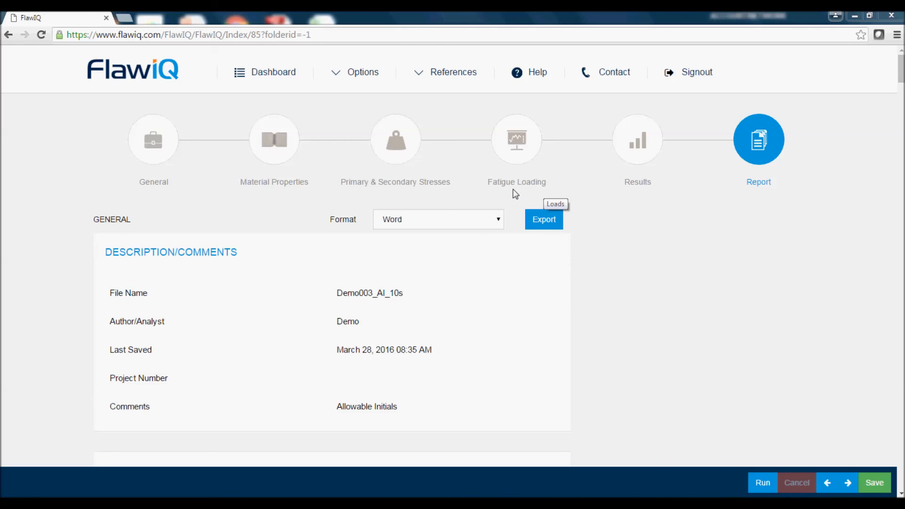
{"action": "left_click", "coordinate": [438, 219]}
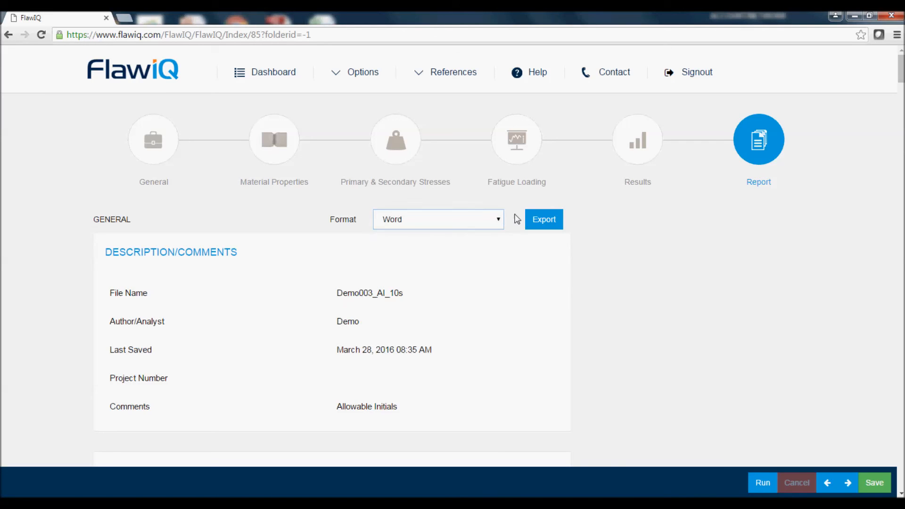
{"action": "left_click", "coordinate": [543, 219]}
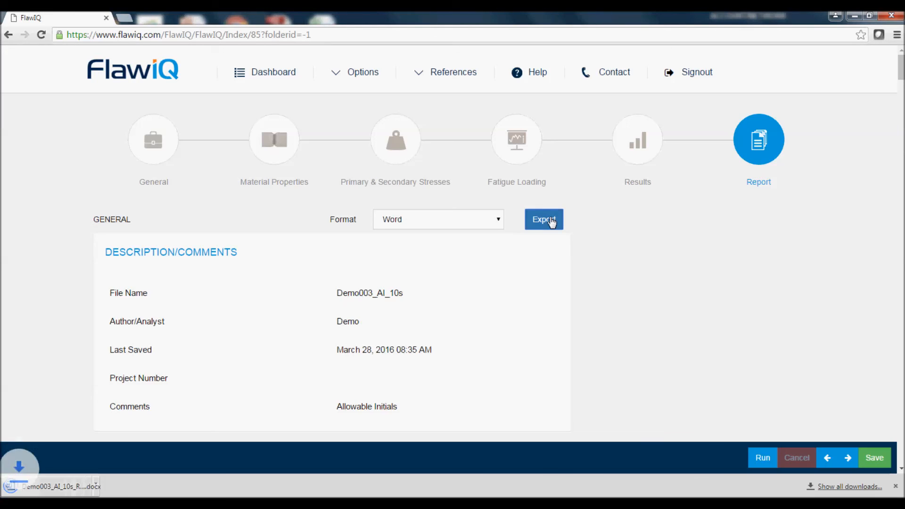
{"action": "left_click", "coordinate": [543, 219]}
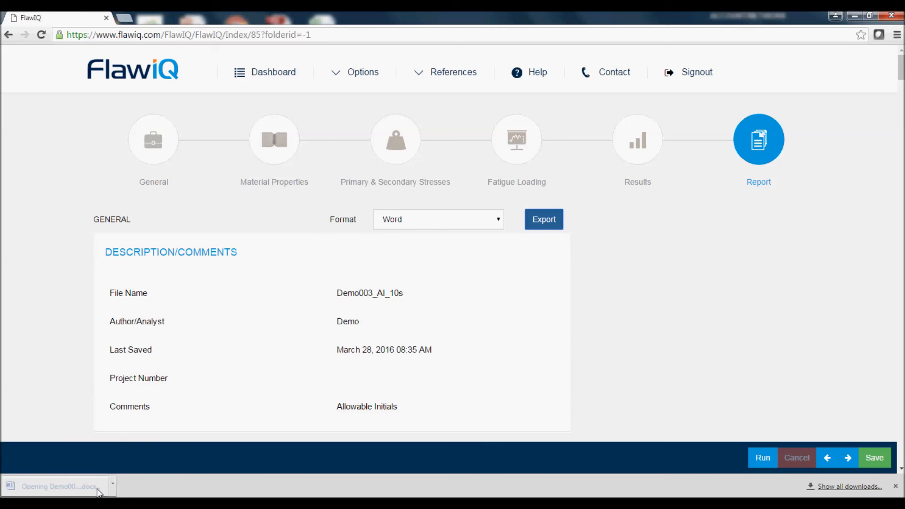
{"action": "left_click", "coordinate": [54, 486]}
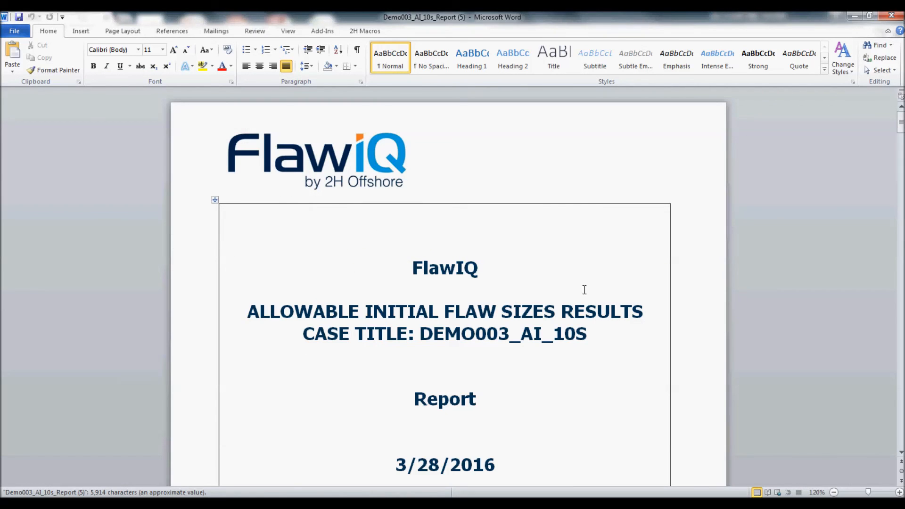
Scroll the Word report to the Description/Comments and Geometry tables on page two
{"action": "scroll", "scroll_direction": "down", "scroll_amount": 3}
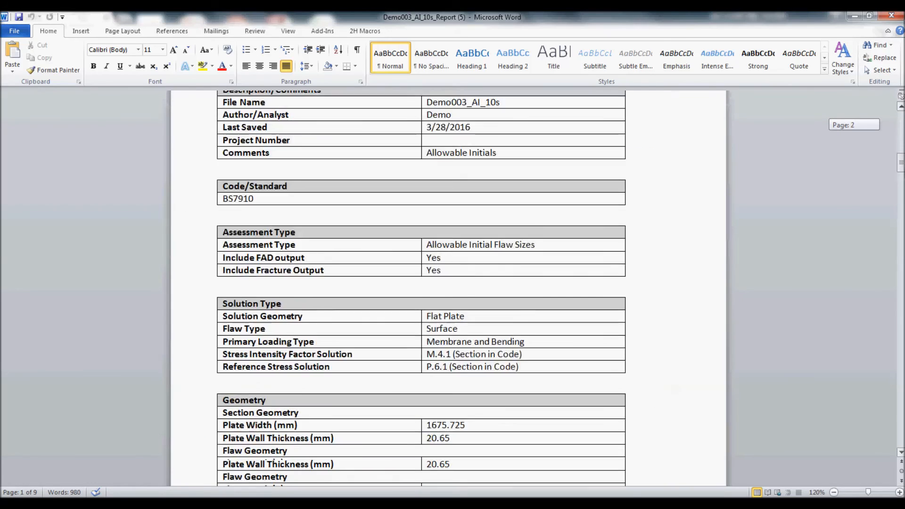